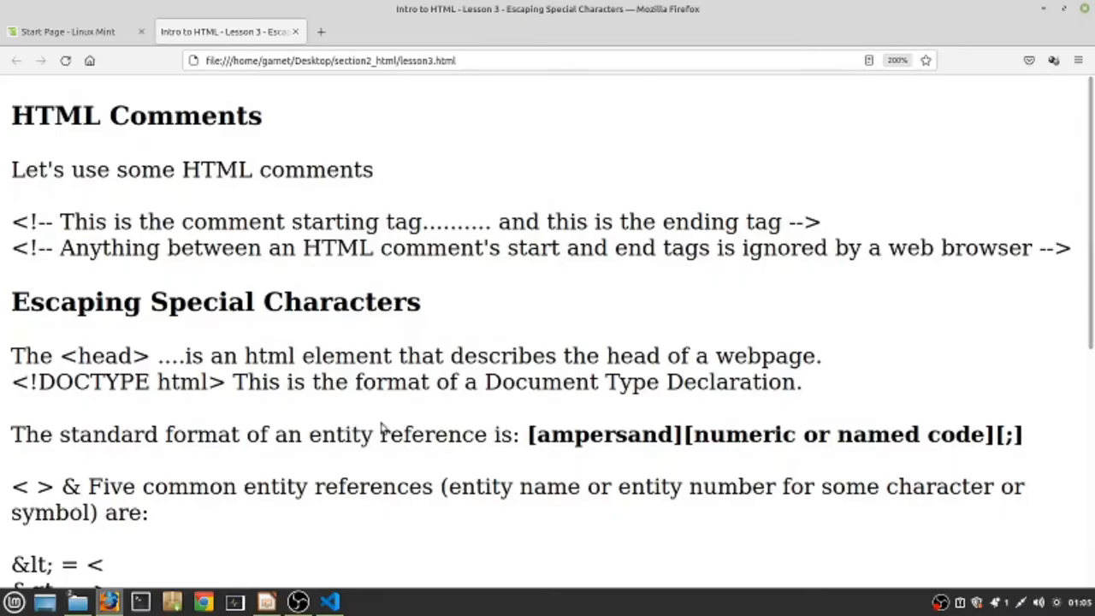
mouse_move(1042, 14)
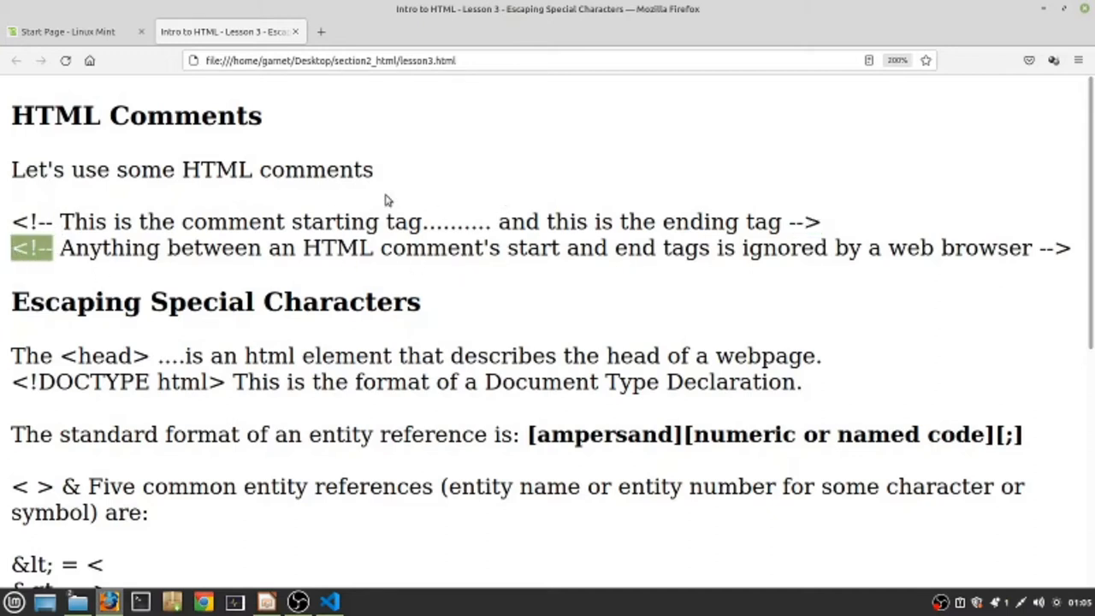
mouse_move(661, 209)
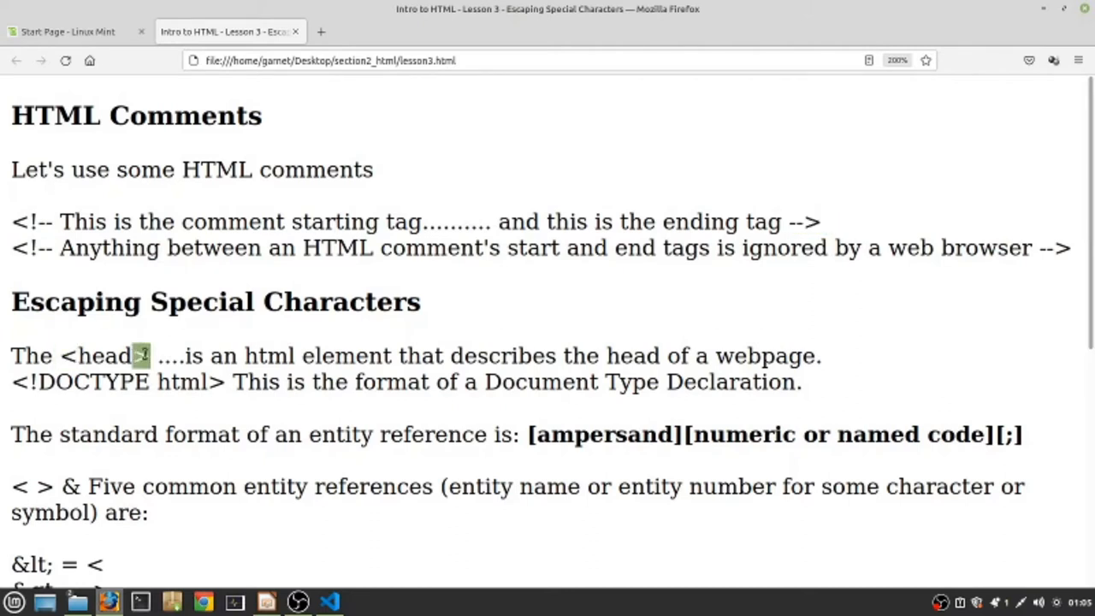
- Scroll through lesson3.html in VS Code and select the &gt; entity ending the comment line
scroll("down", 3)
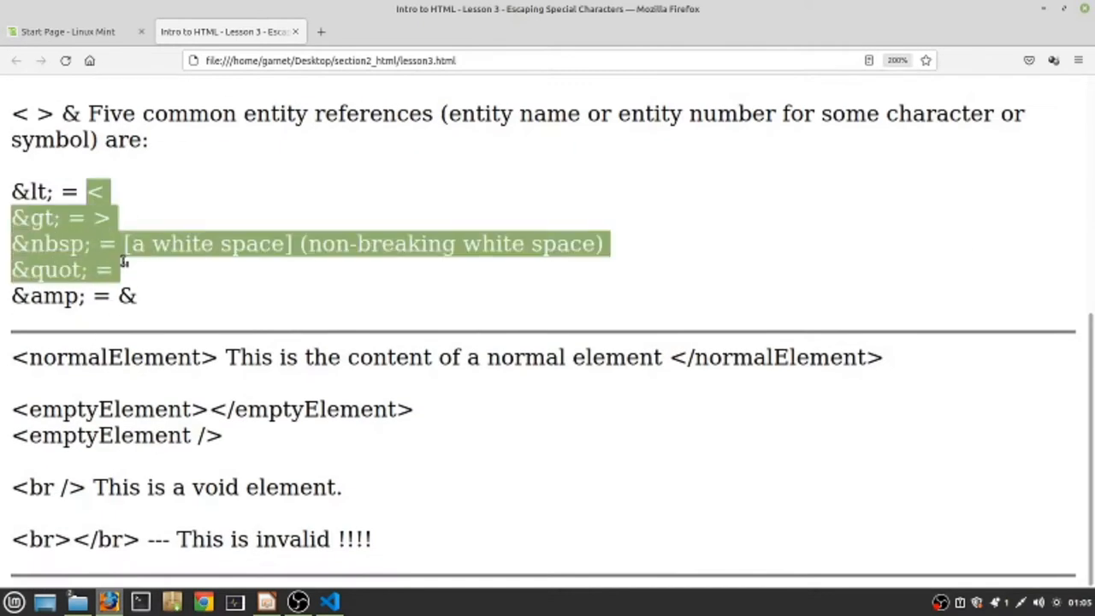
left_click(329, 603)
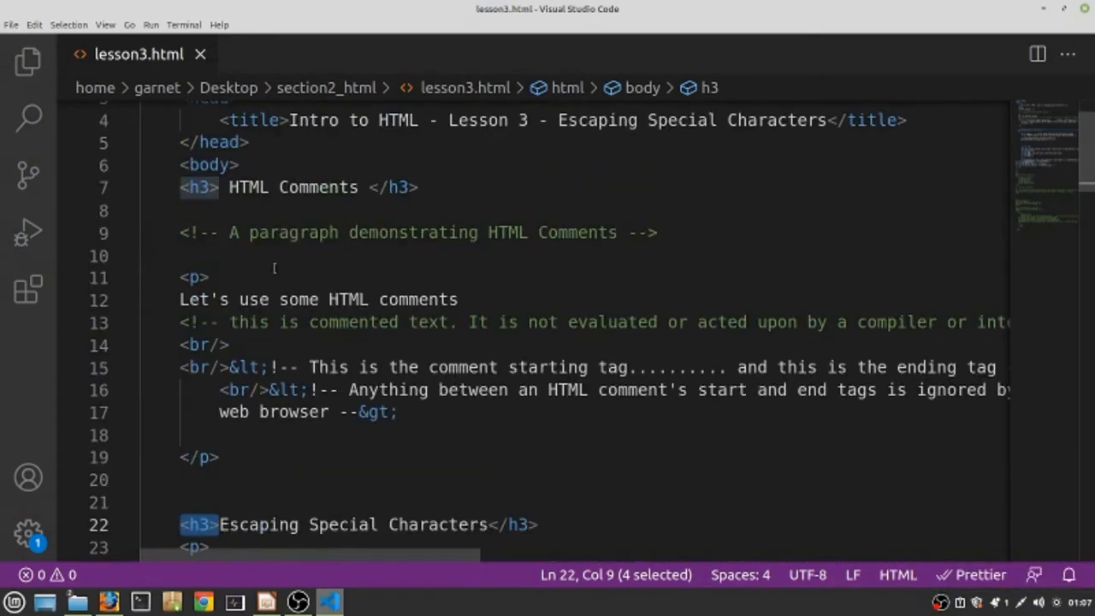
scroll("down", 3)
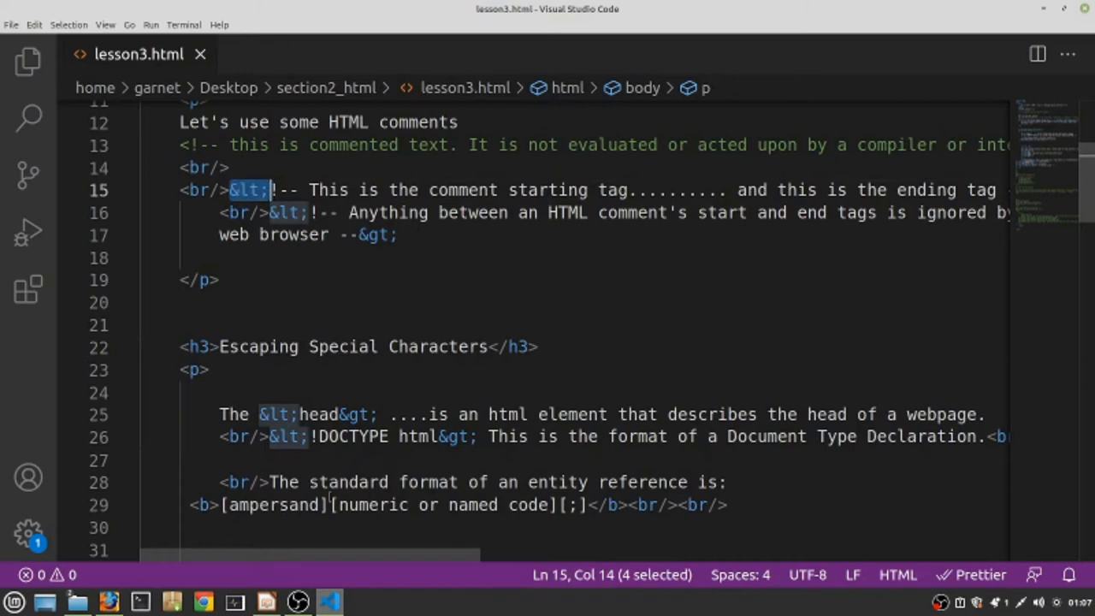
scroll("right", 3)
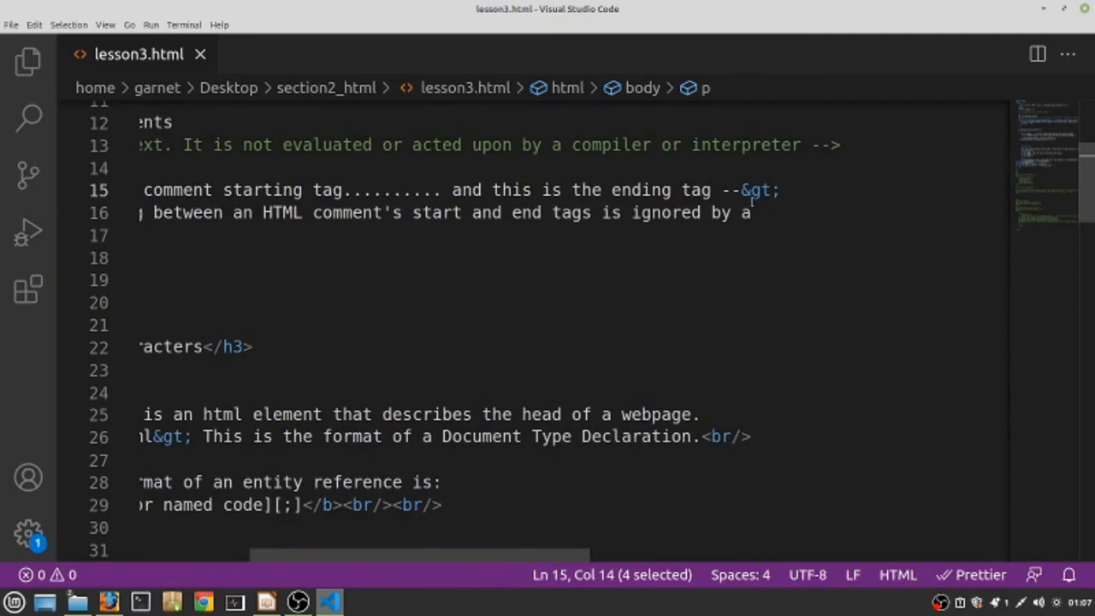
double_click(760, 190)
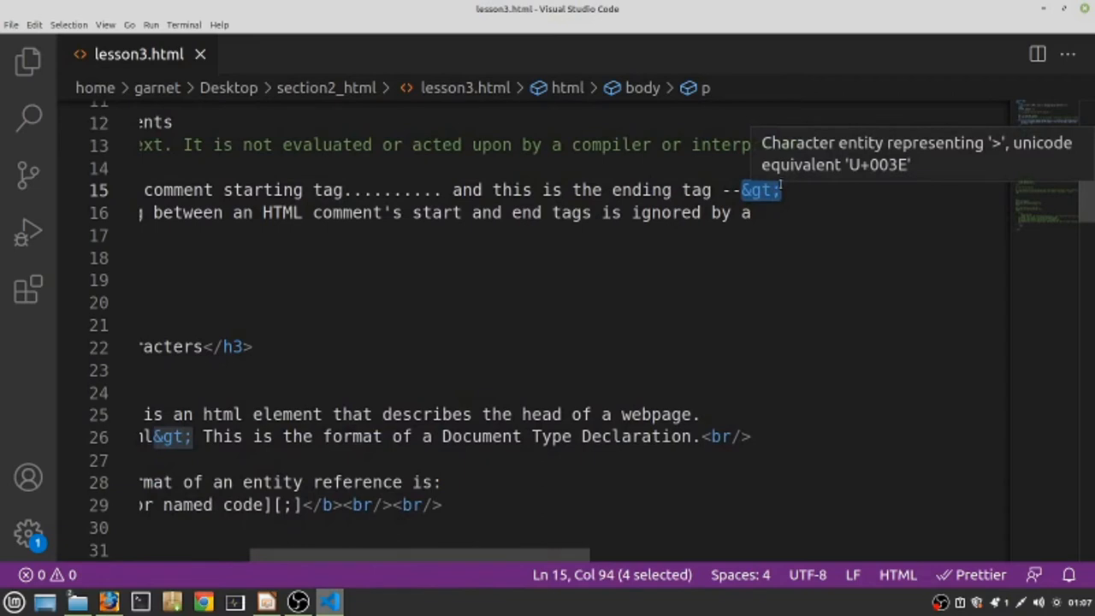
mouse_move(533, 370)
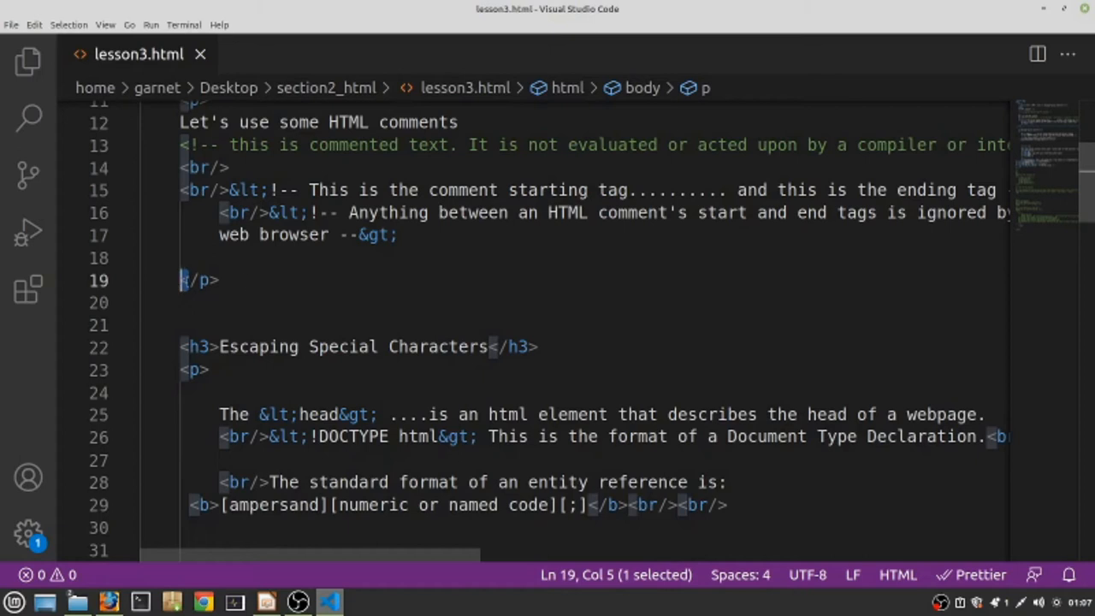
mouse_move(325, 308)
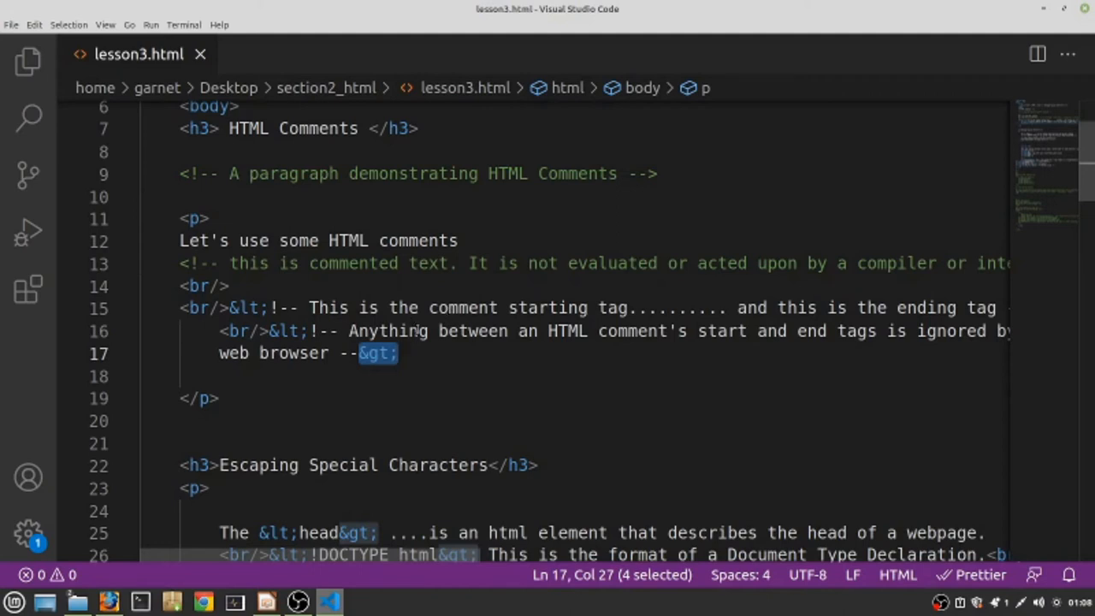
- Scroll down the lesson3.html source past the comment closed with &gt;
scroll("down", 3)
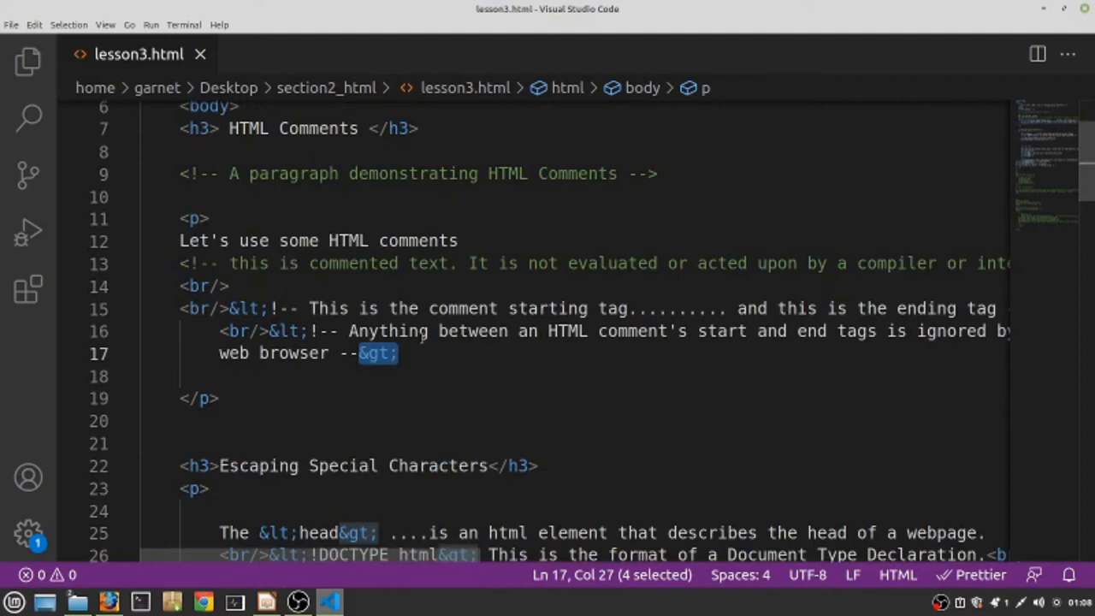
mouse_move(248, 308)
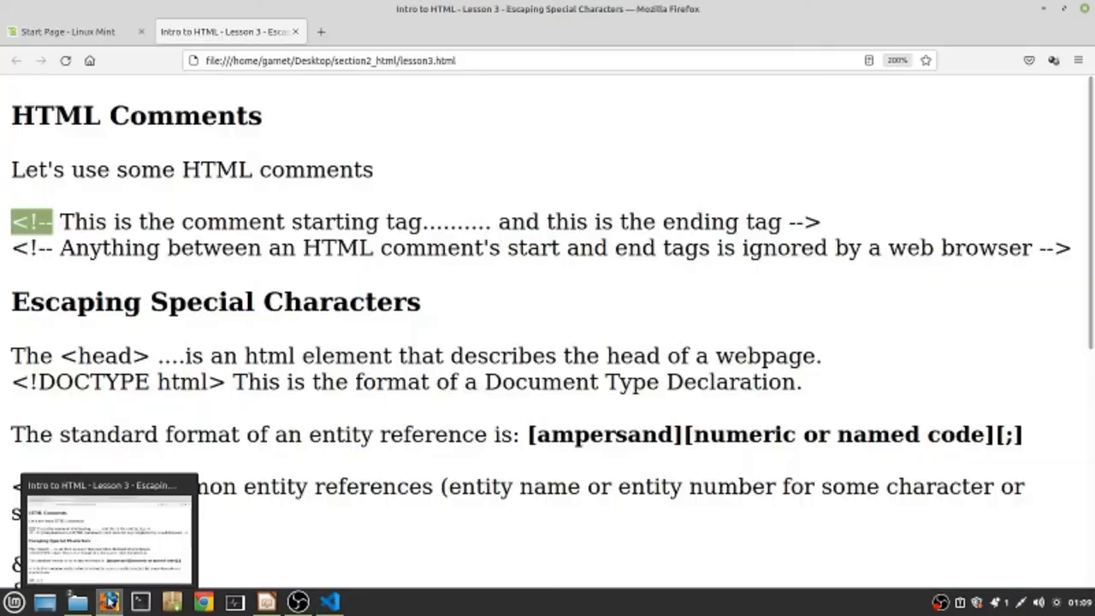
scroll("down", 3)
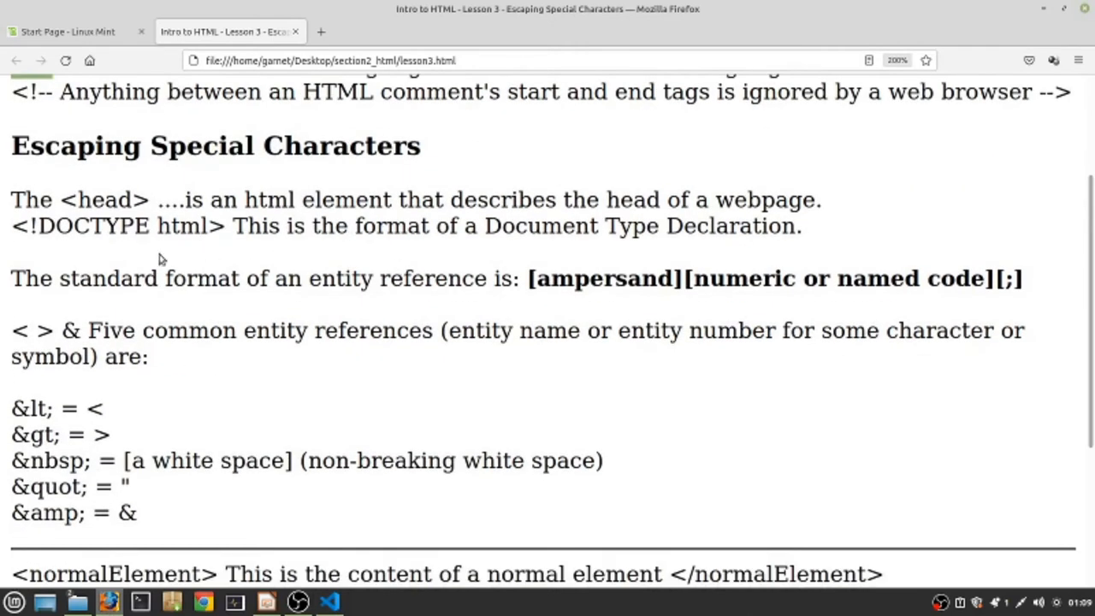
mouse_move(7, 275)
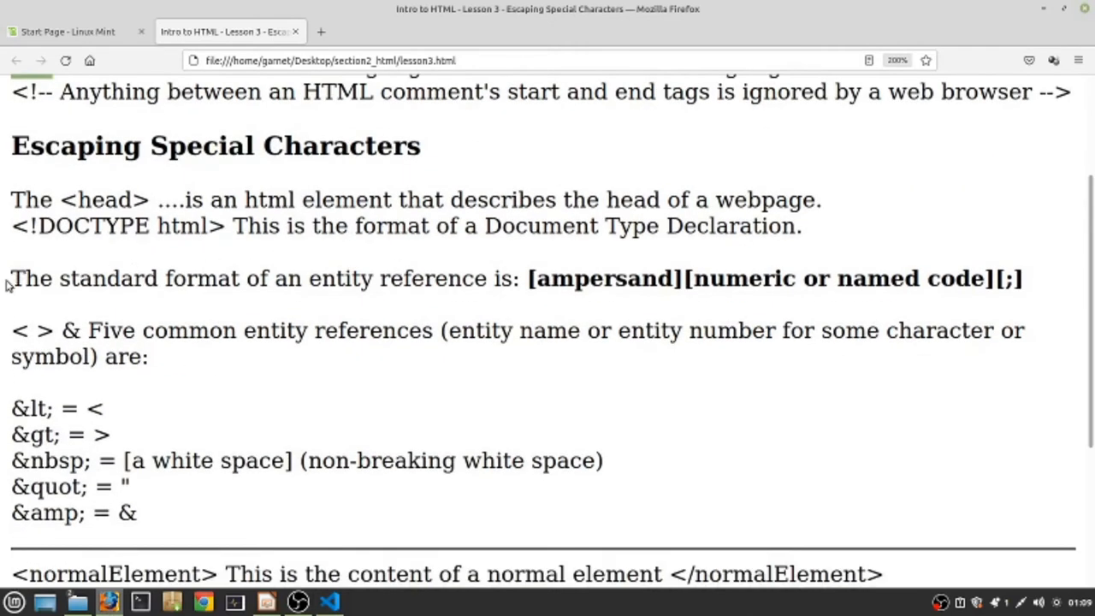
mouse_move(373, 289)
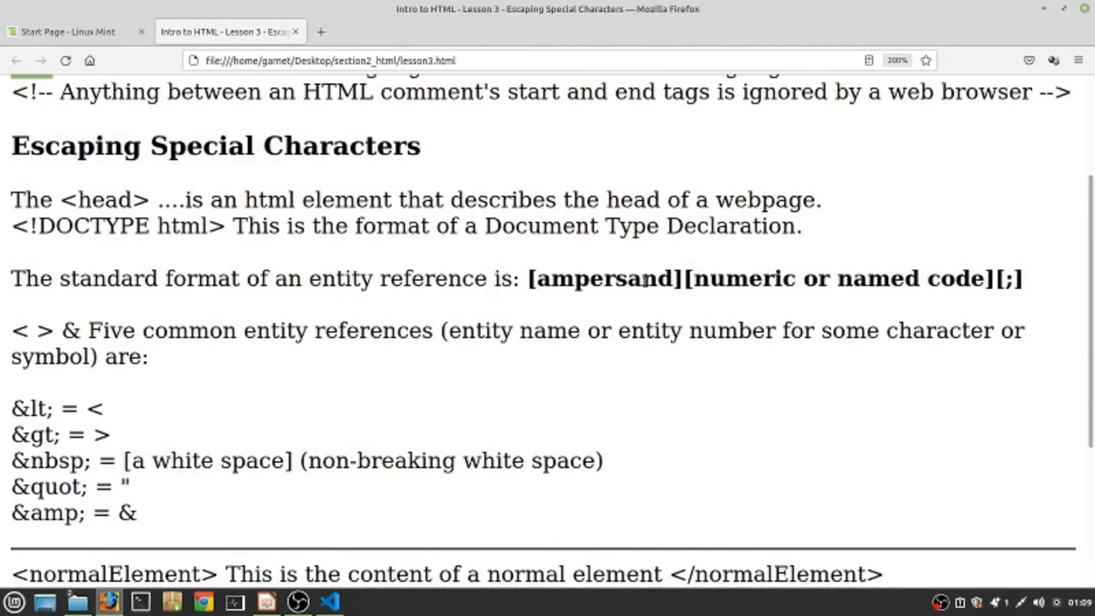
mouse_move(863, 277)
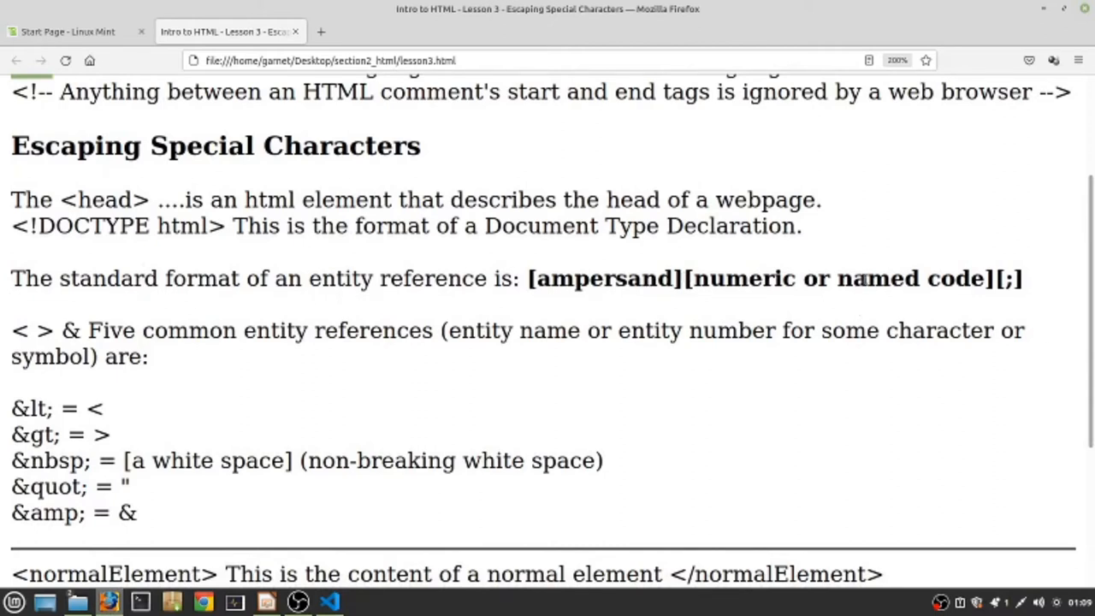
mouse_move(891, 267)
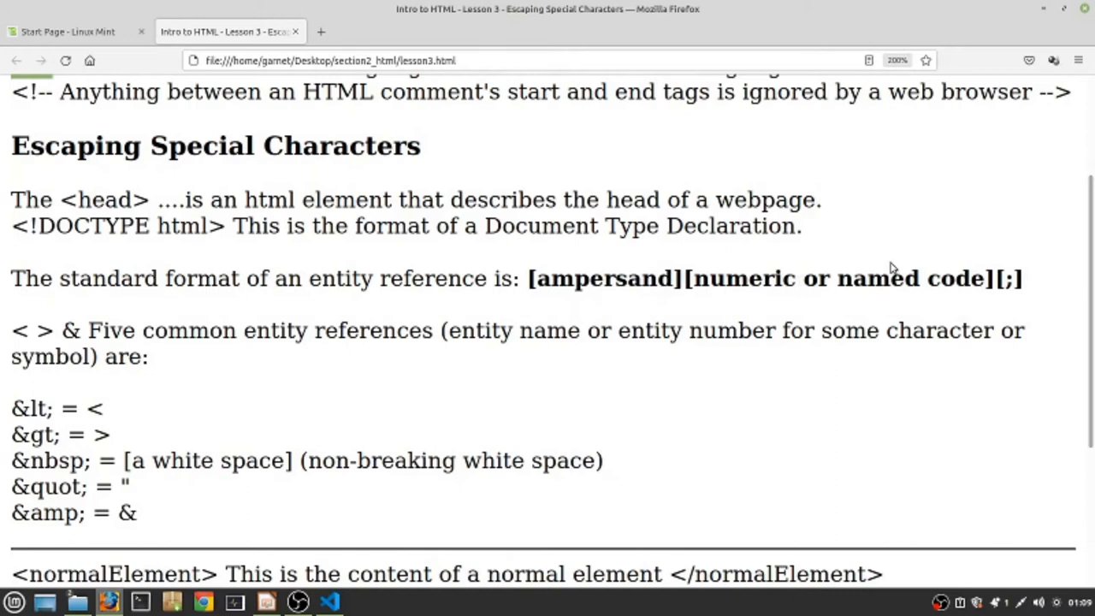
mouse_move(901, 264)
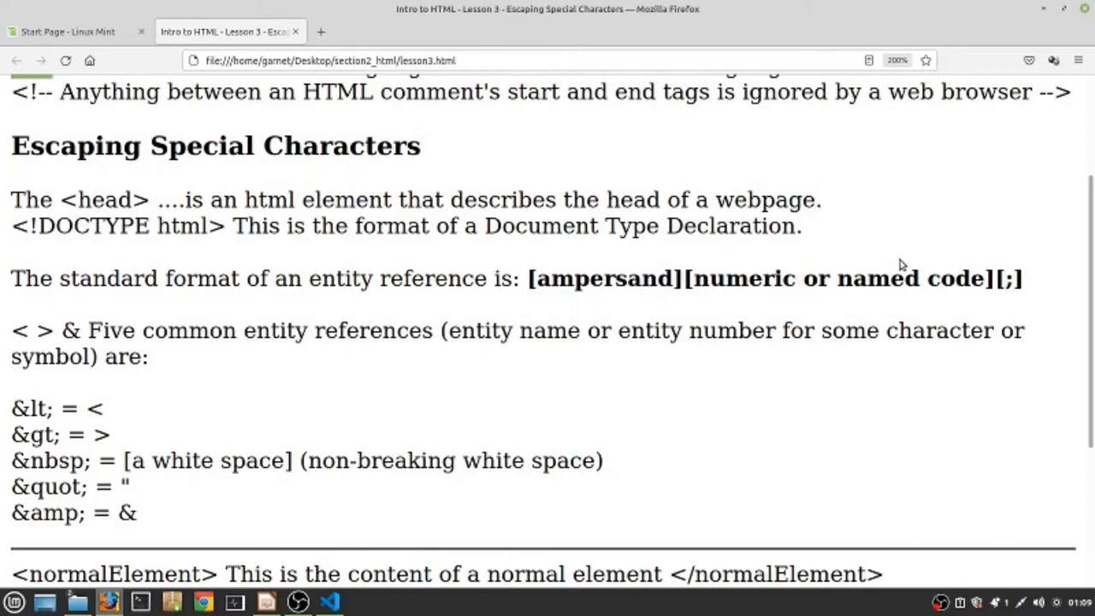
mouse_move(534, 278)
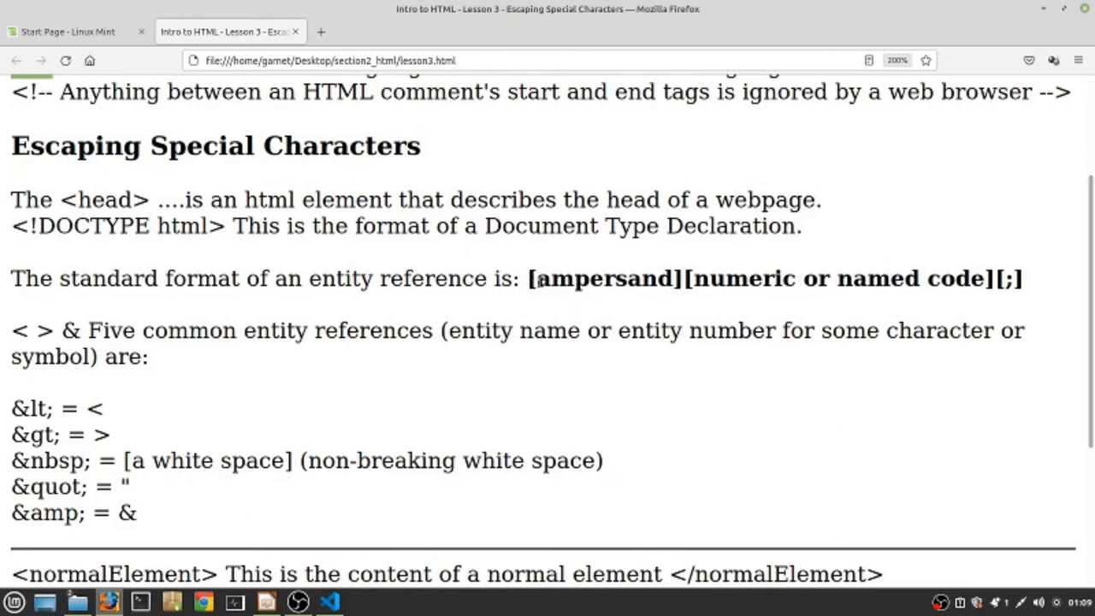
double_click(604, 277)
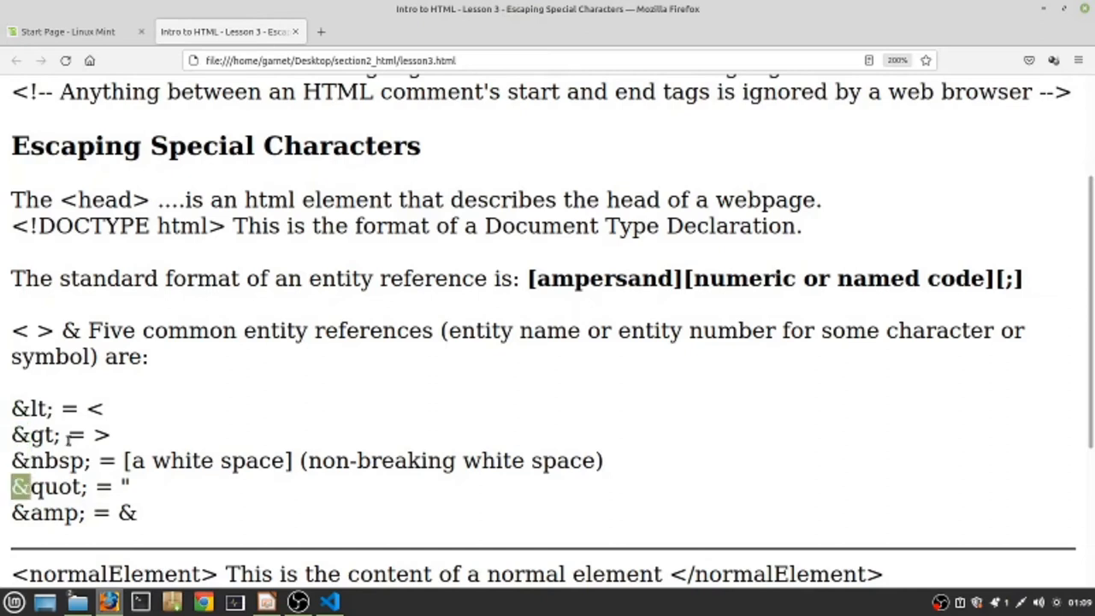
mouse_move(660, 322)
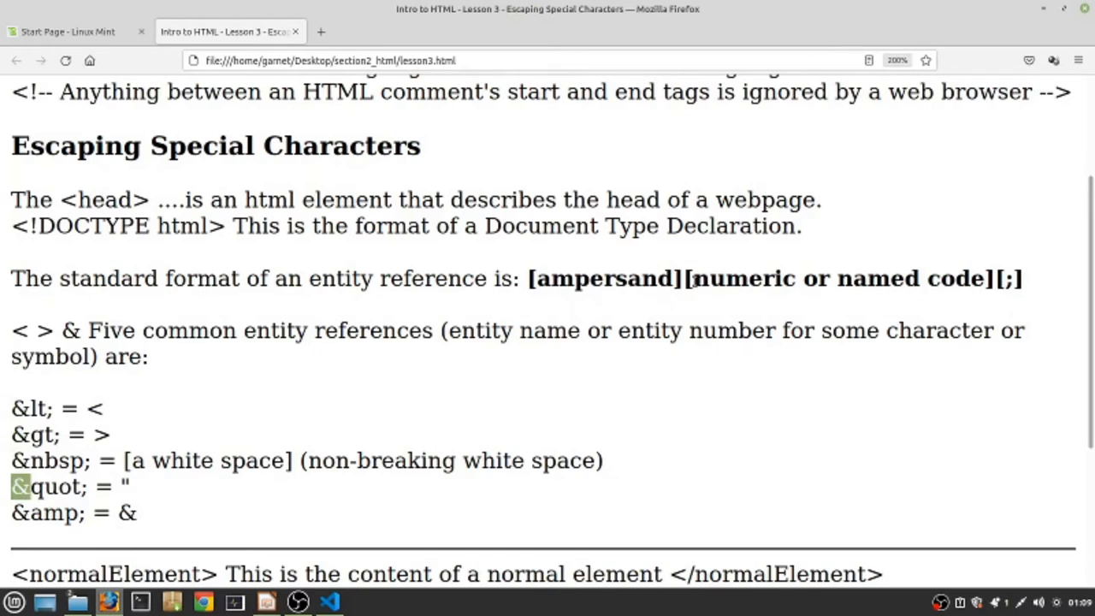
double_click(746, 277)
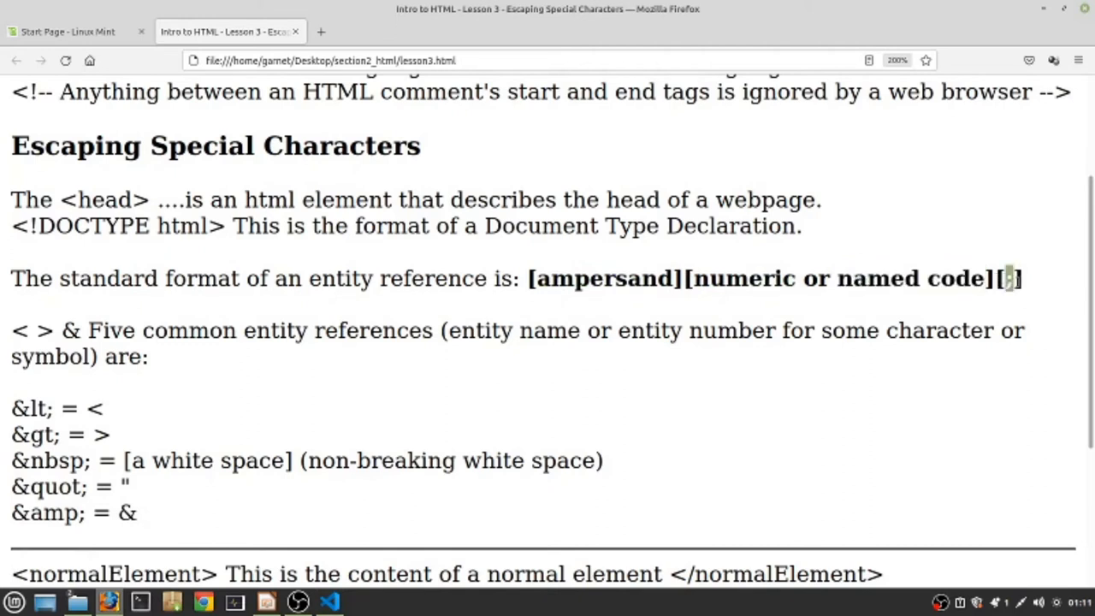
mouse_move(866, 348)
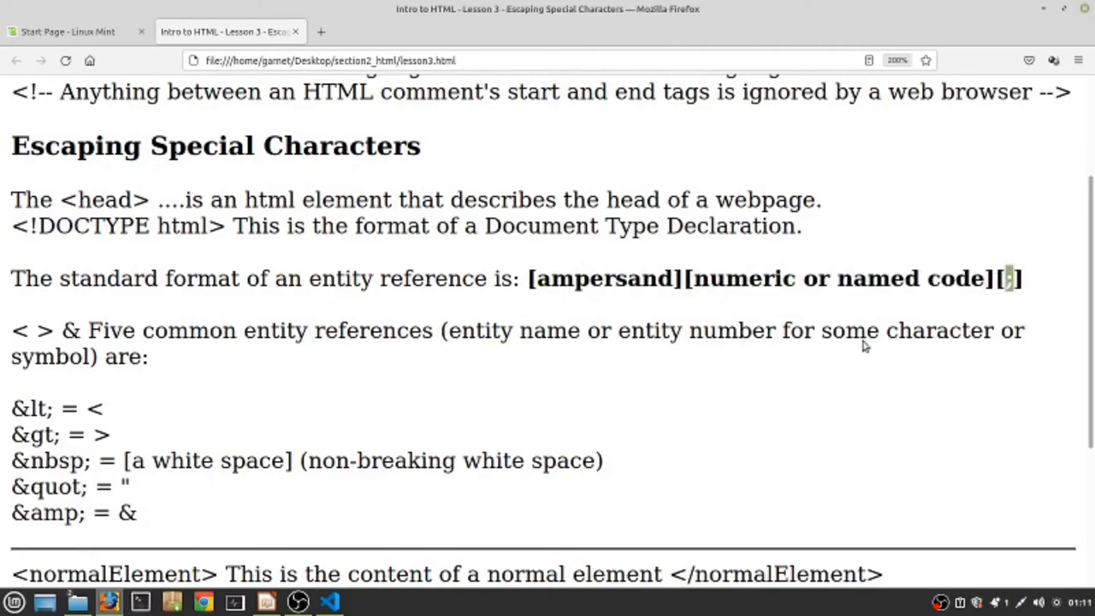
mouse_move(774, 272)
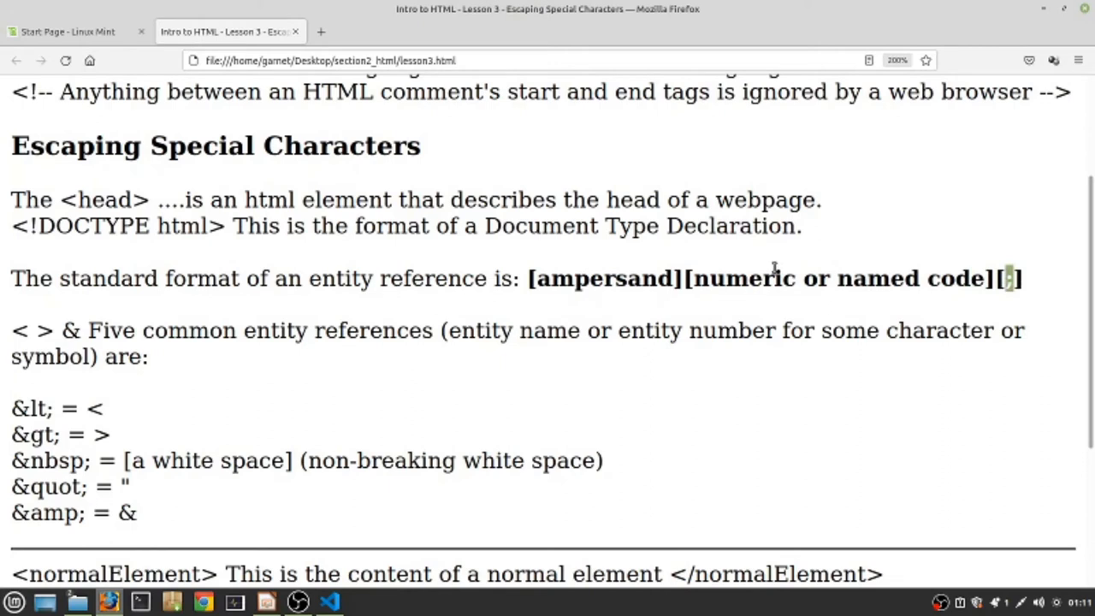
mouse_move(671, 298)
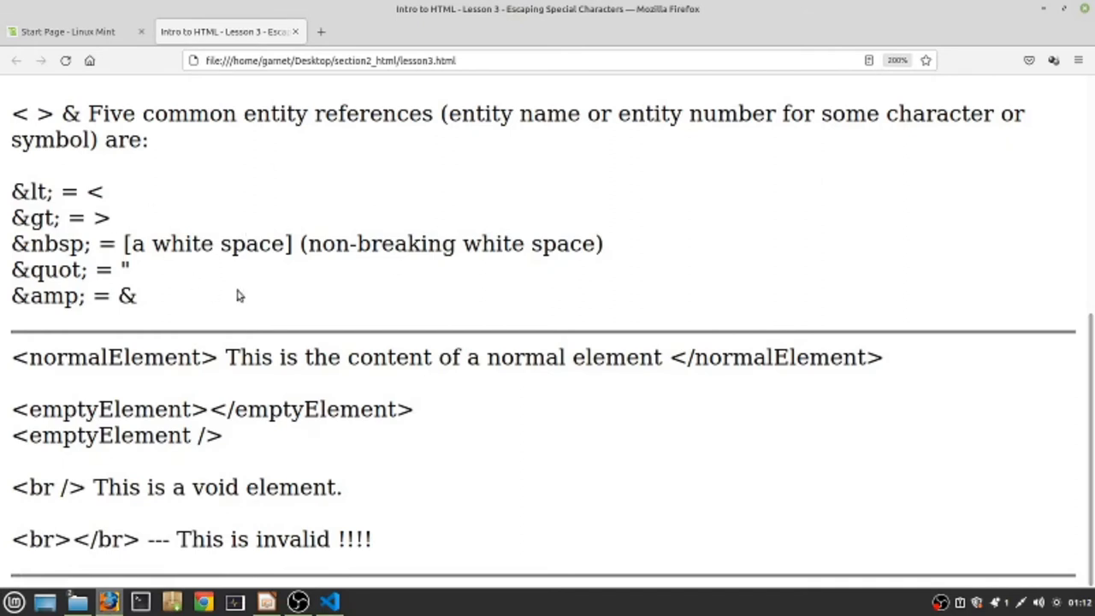
mouse_move(59, 190)
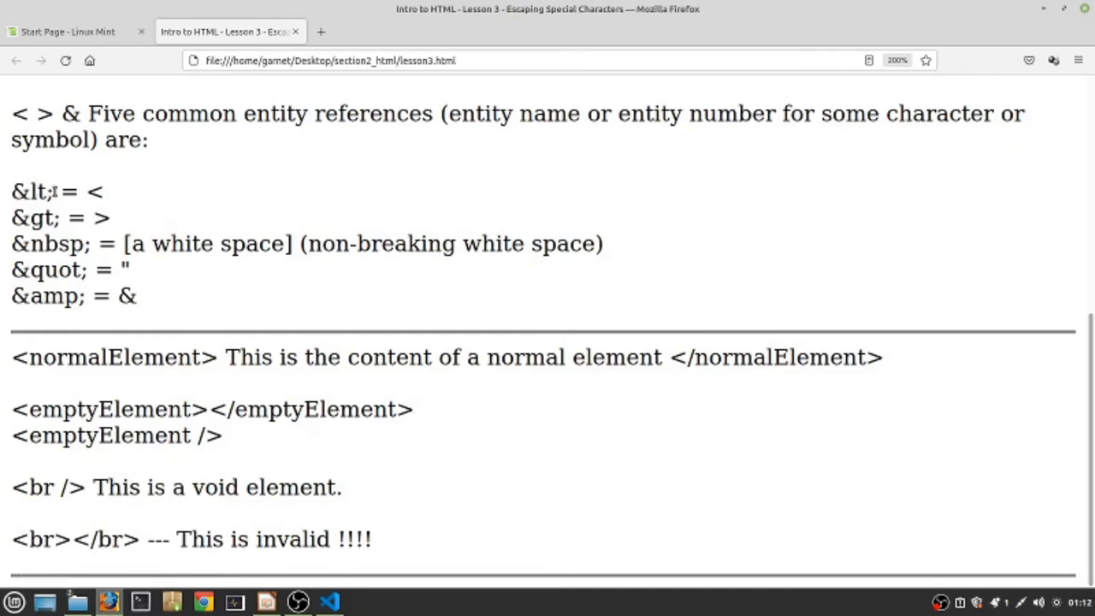
double_click(34, 192)
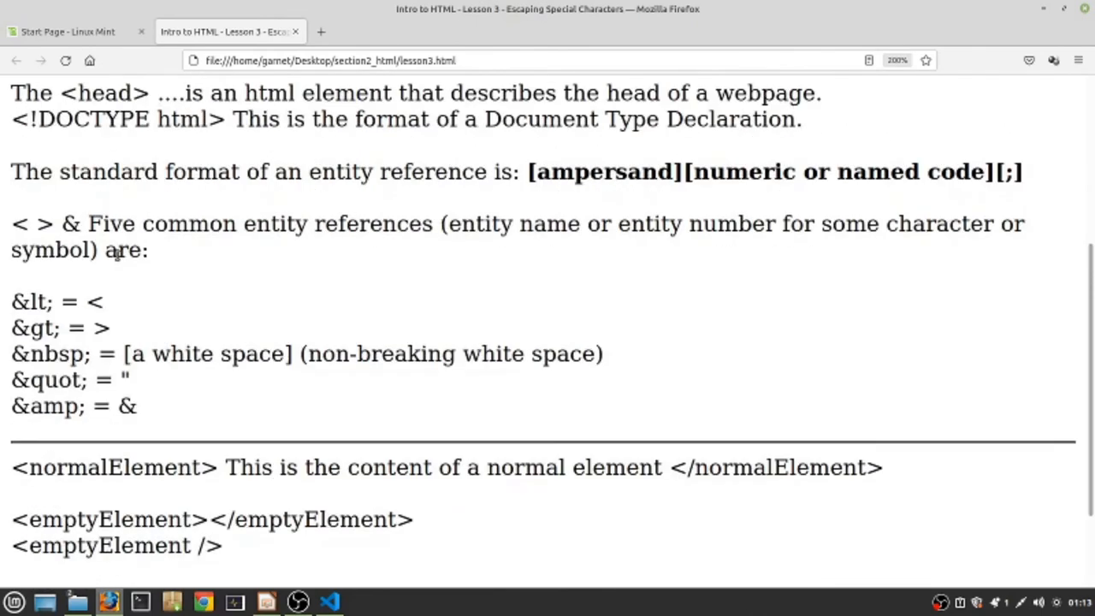
scroll("up", 3)
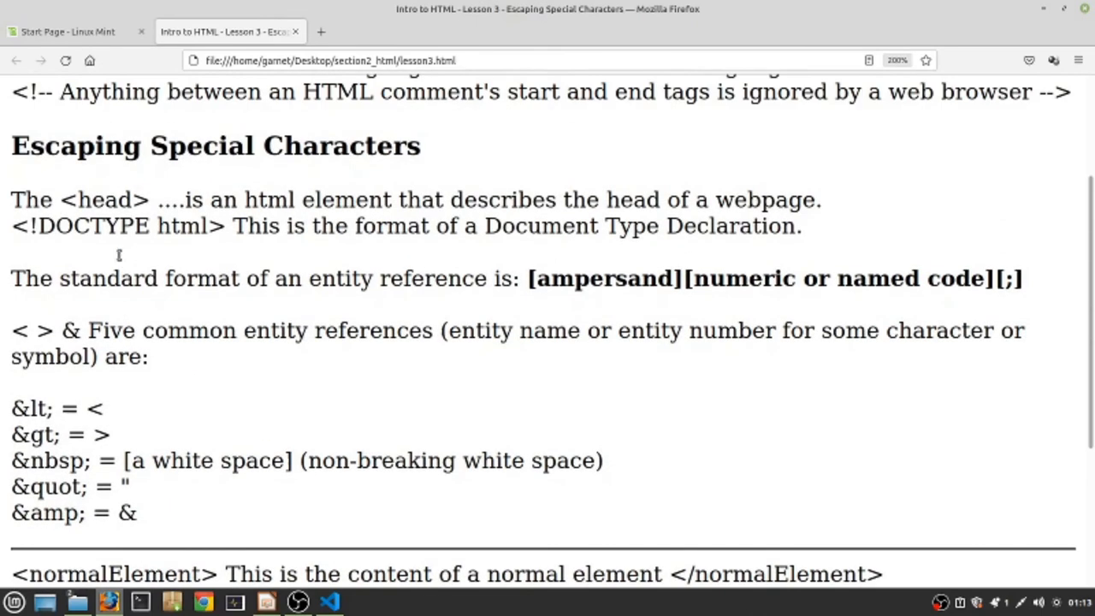
mouse_move(123, 261)
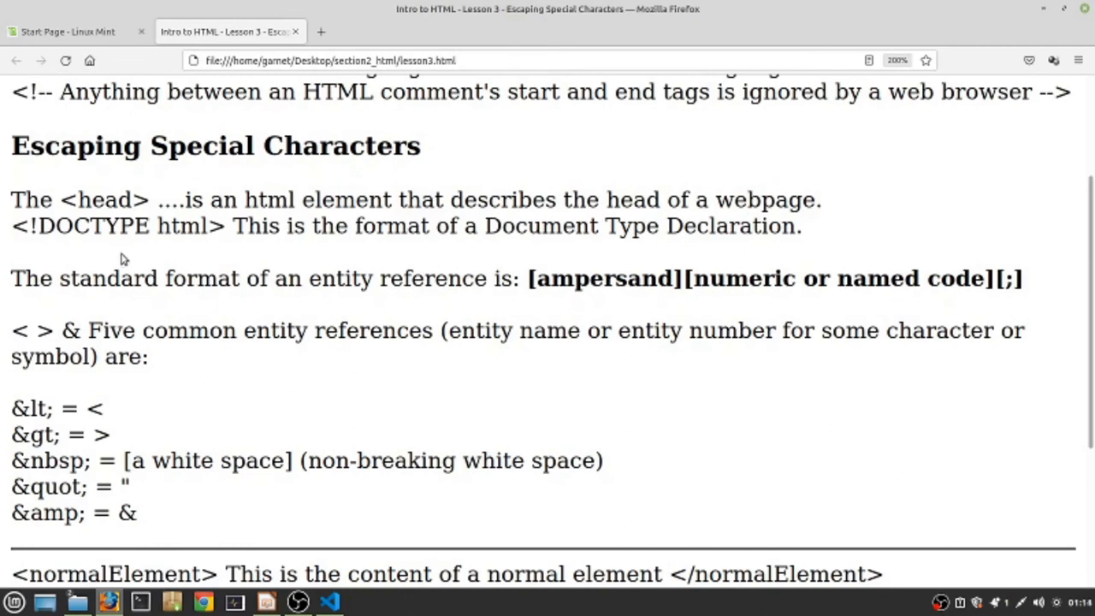
mouse_move(62, 175)
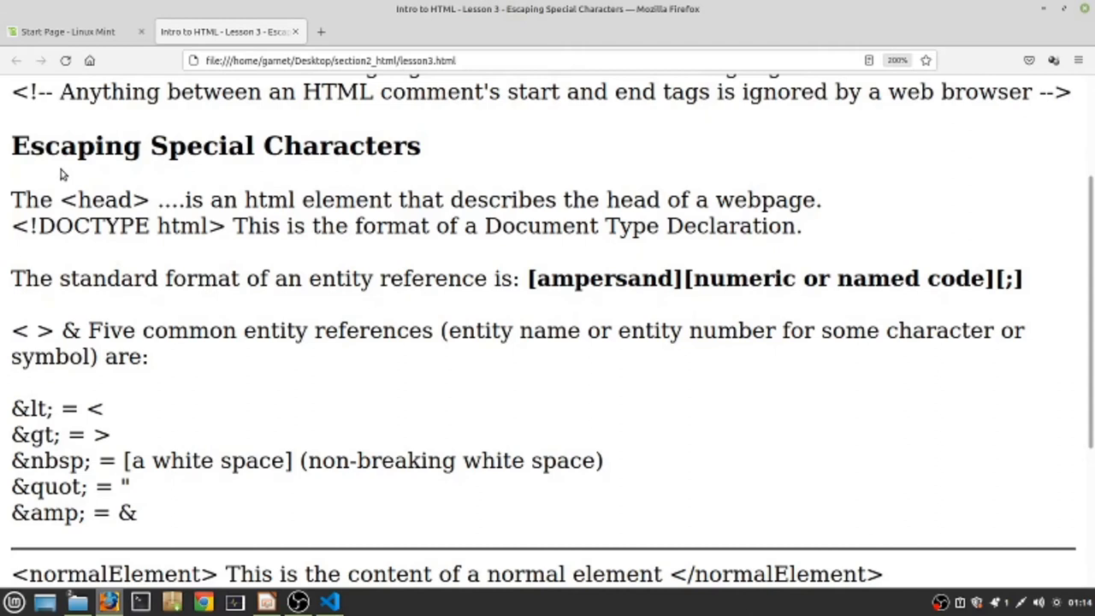
mouse_move(72, 168)
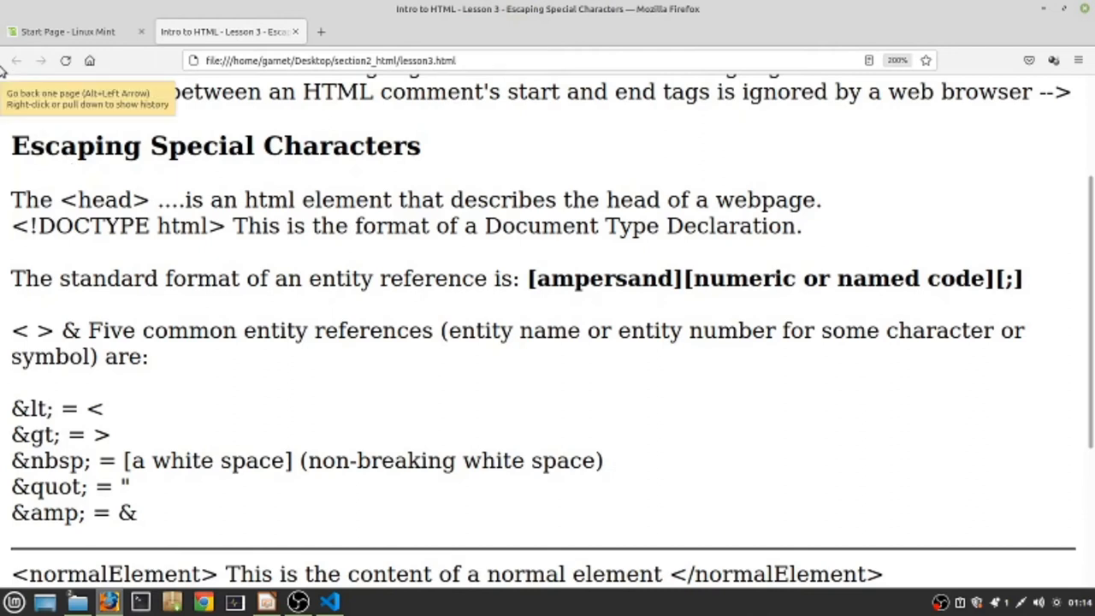
mouse_move(317, 278)
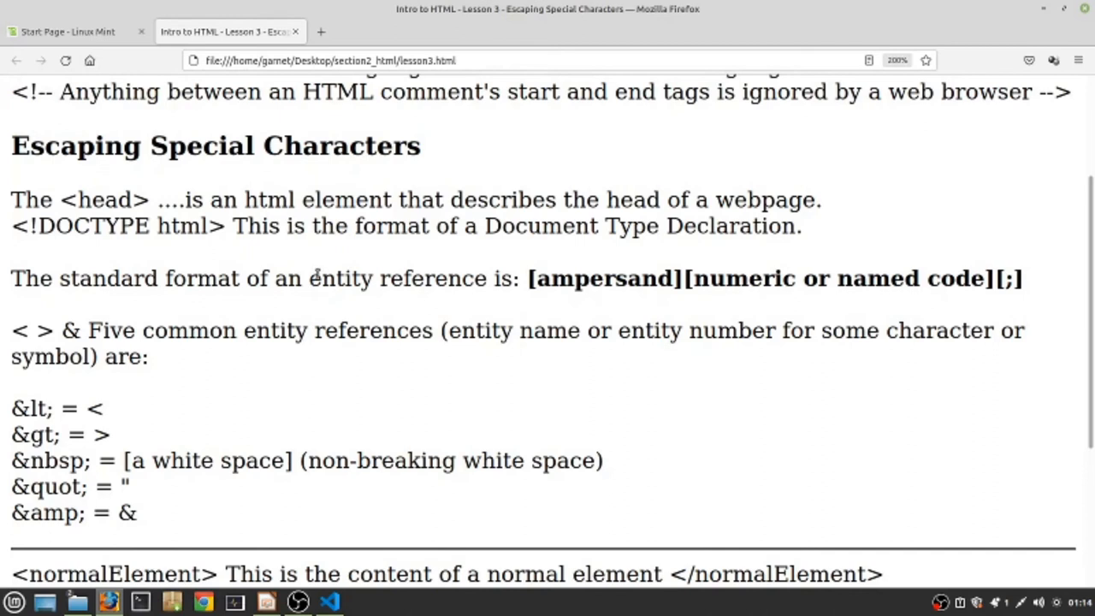
scroll("down", 3)
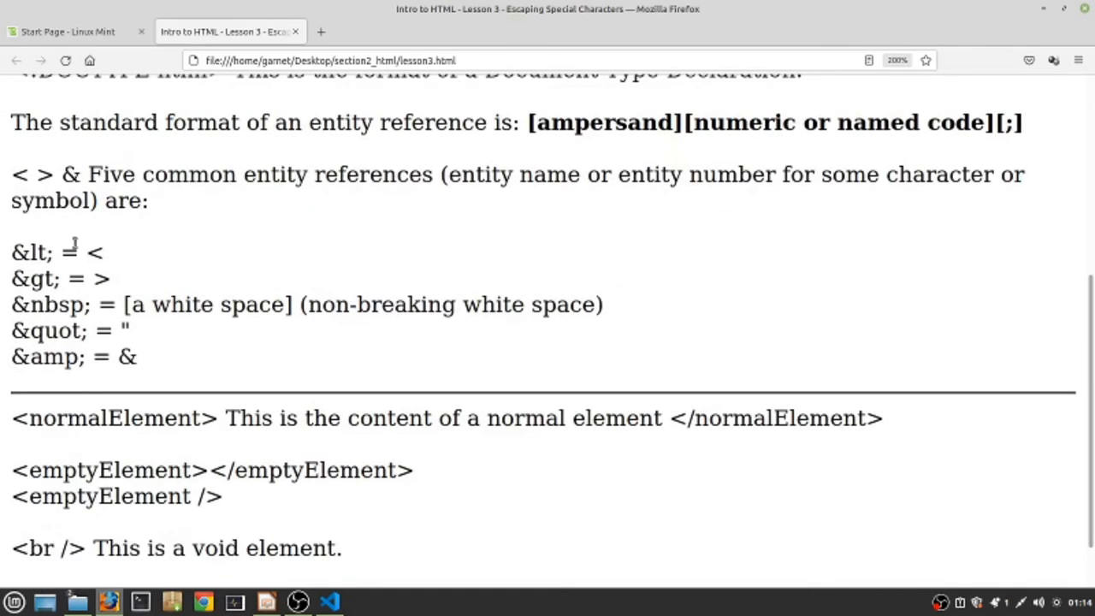
scroll("up", 3)
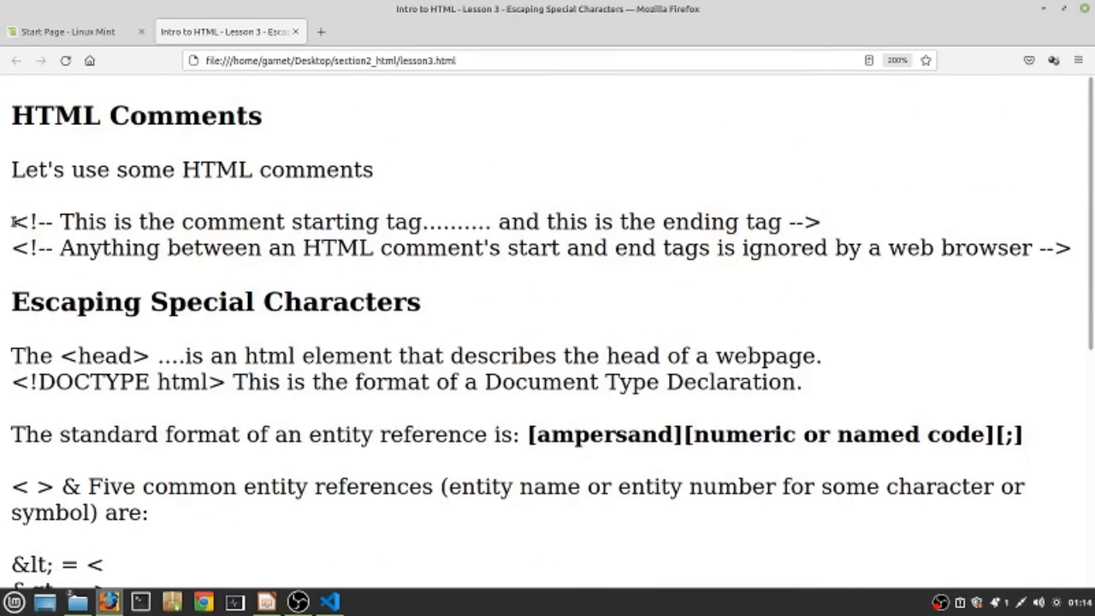
double_click(22, 221)
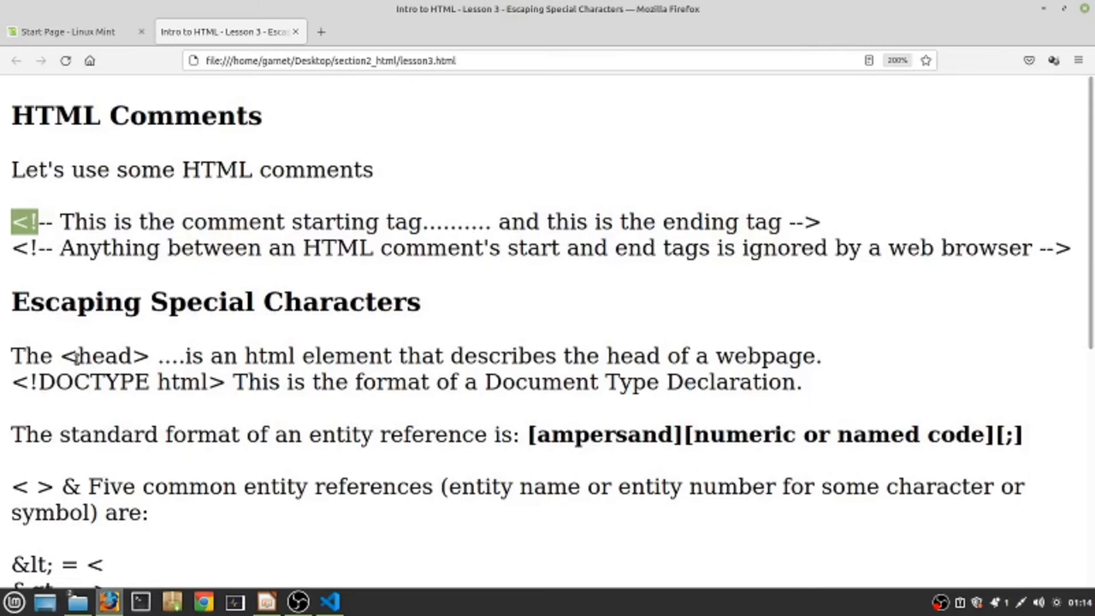
scroll("down", 3)
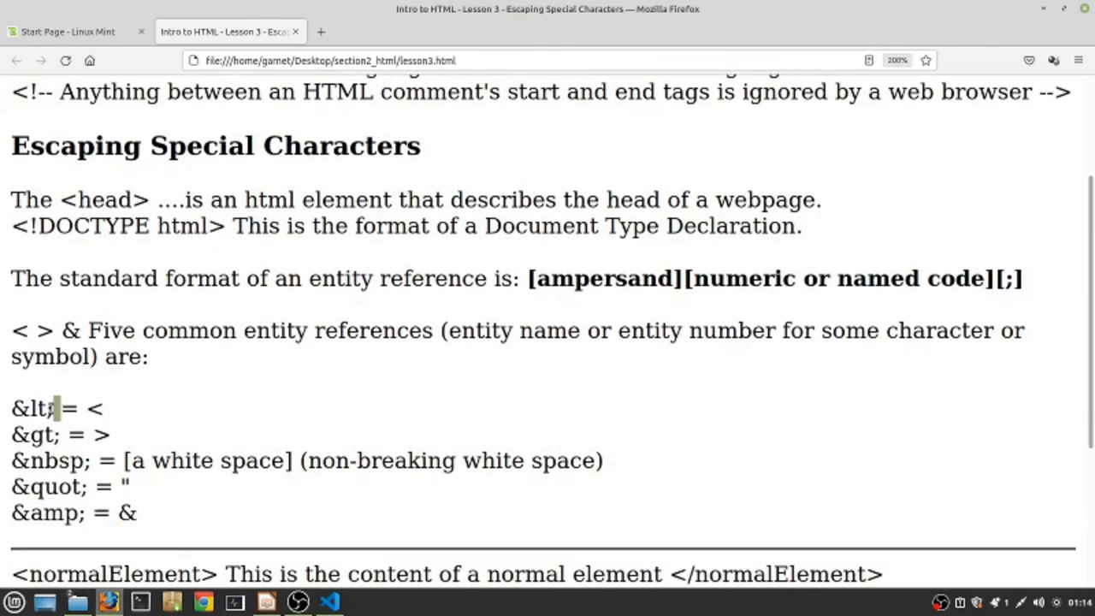
double_click(30, 409)
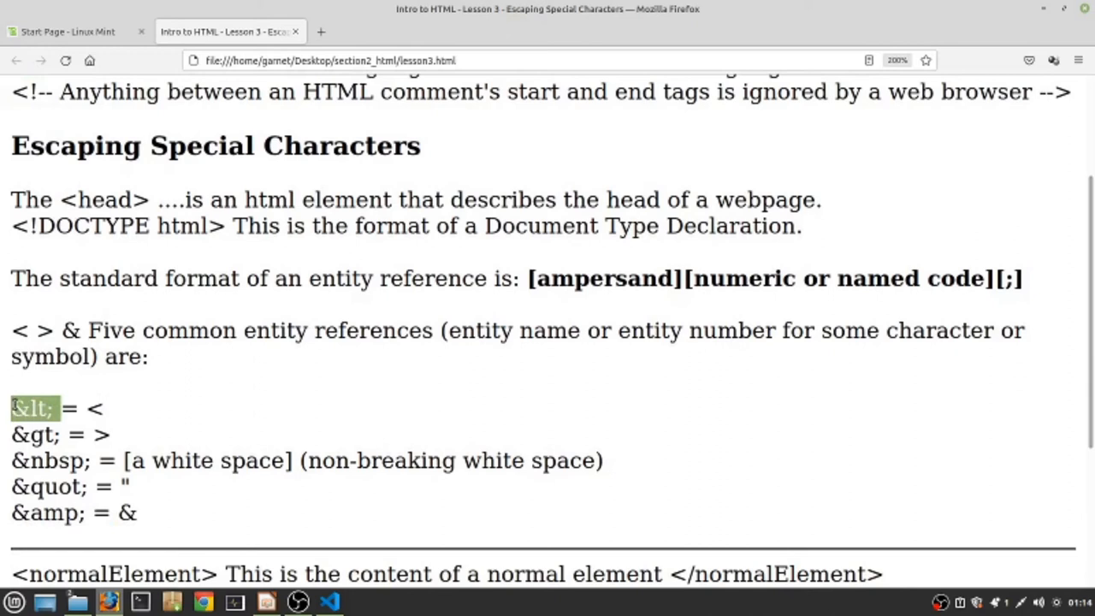
mouse_move(31, 392)
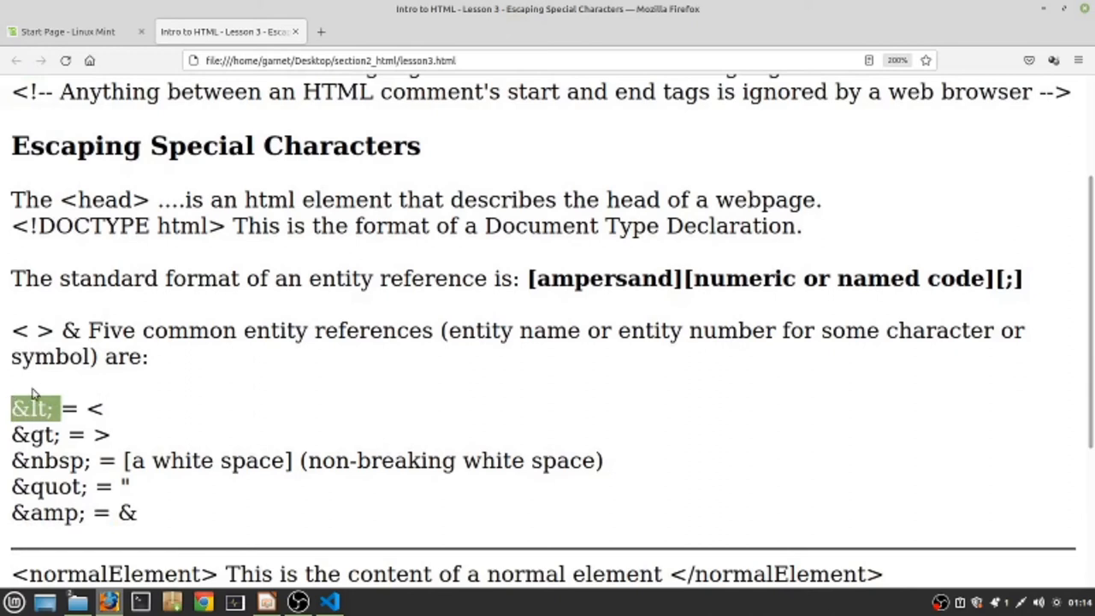
left_click(33, 407)
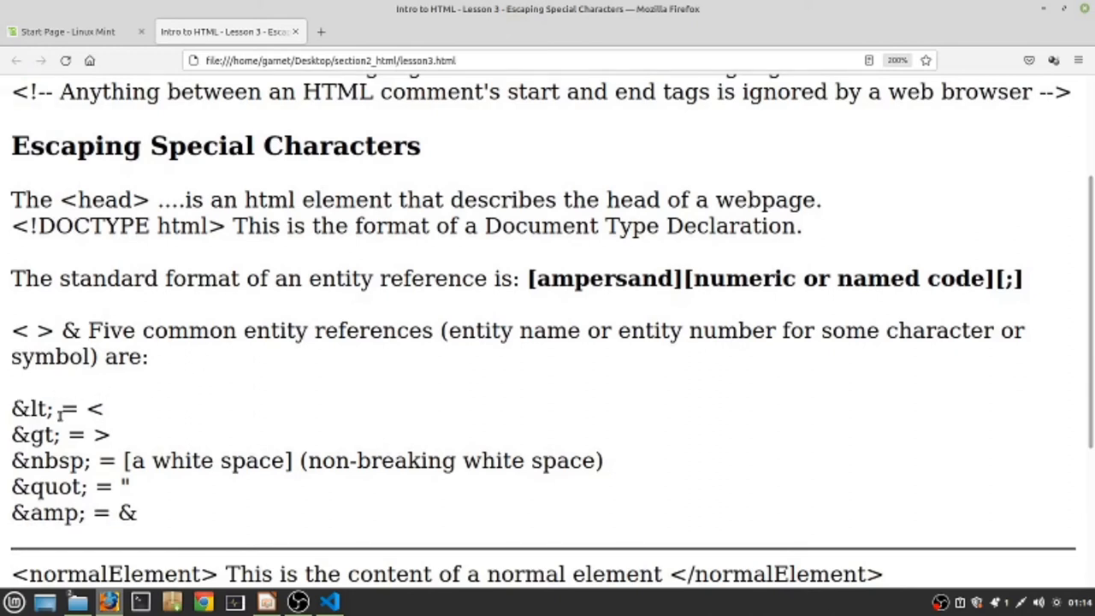
double_click(35, 406)
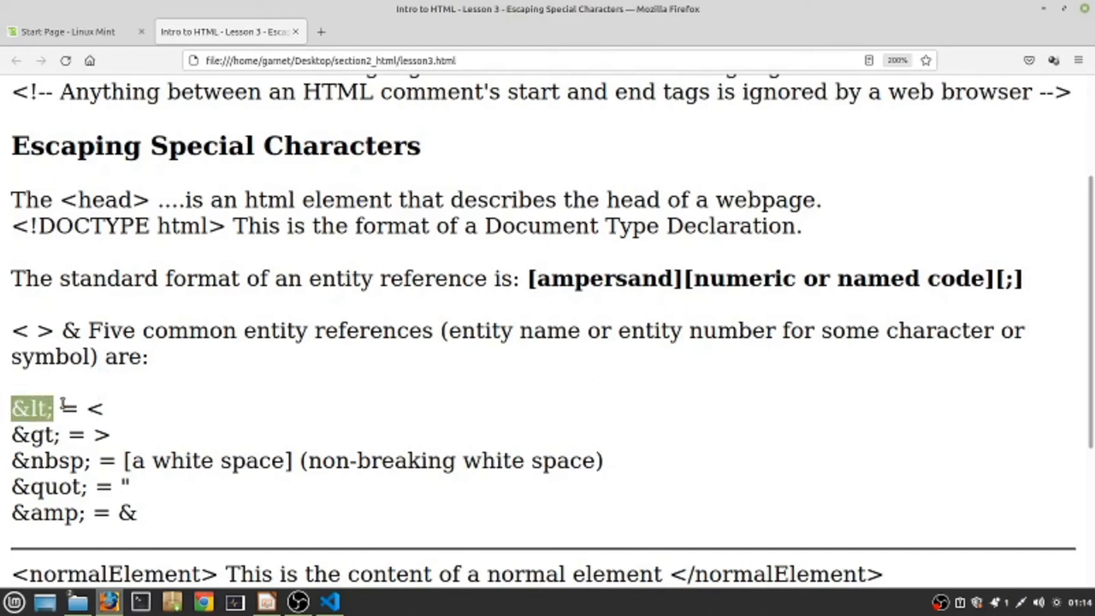
double_click(96, 409)
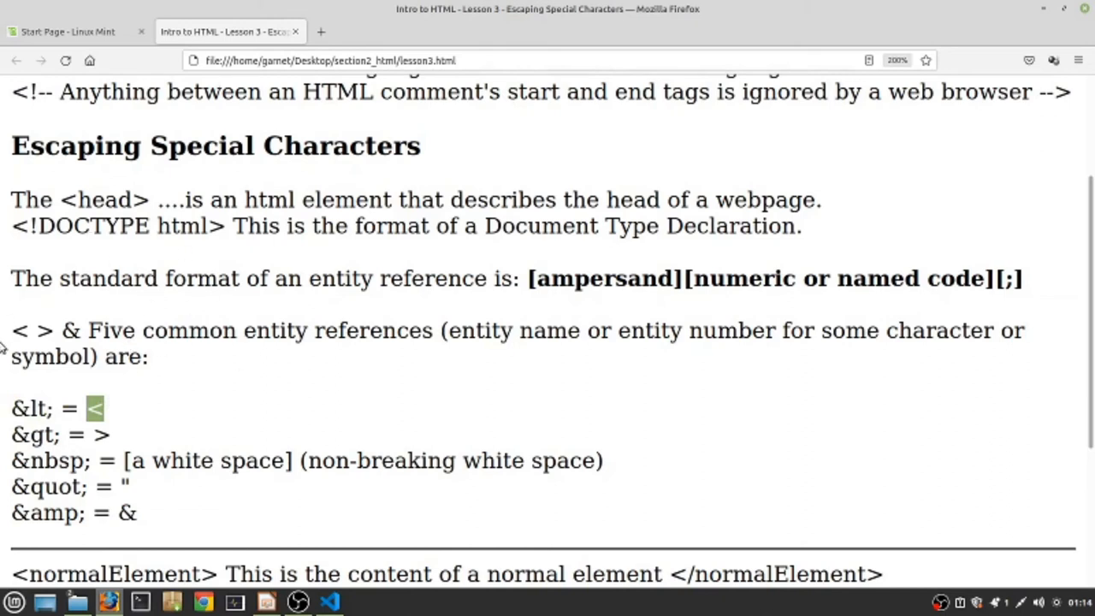
mouse_move(58, 407)
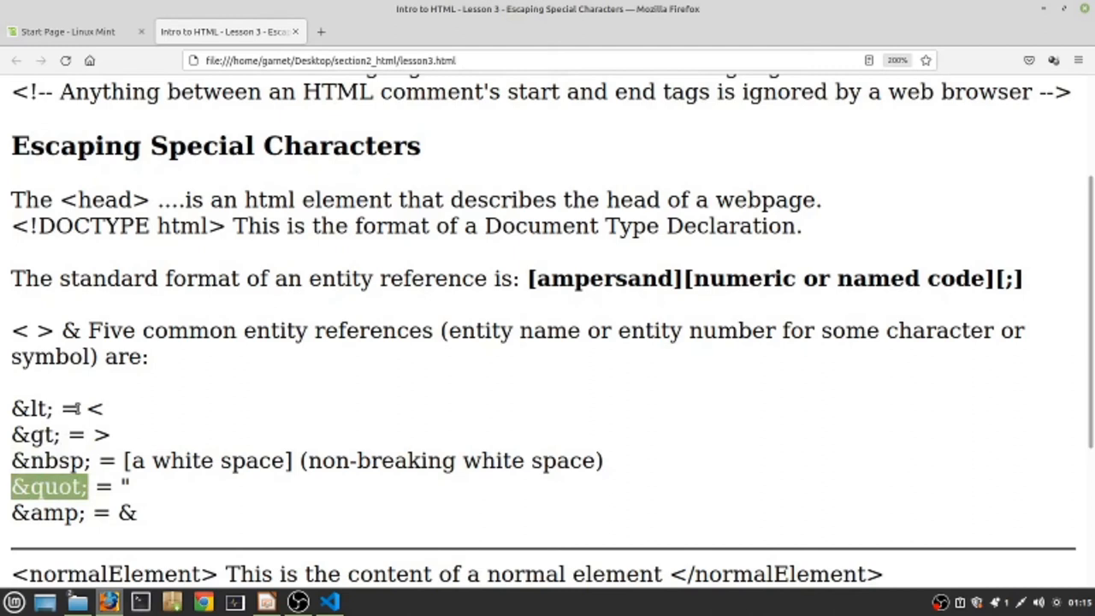
left_click(82, 385)
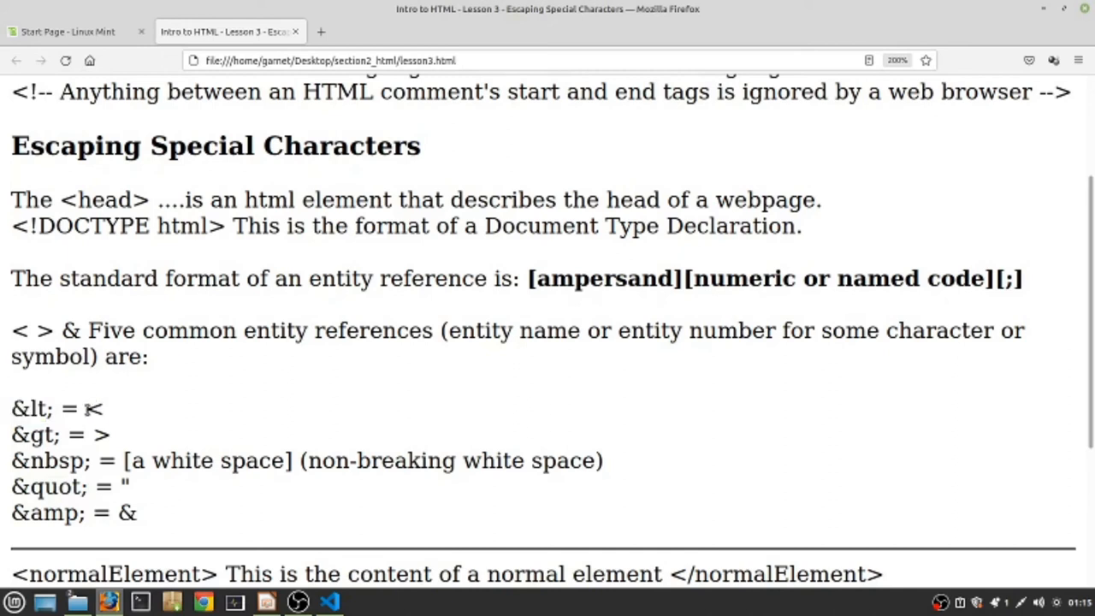
double_click(94, 409)
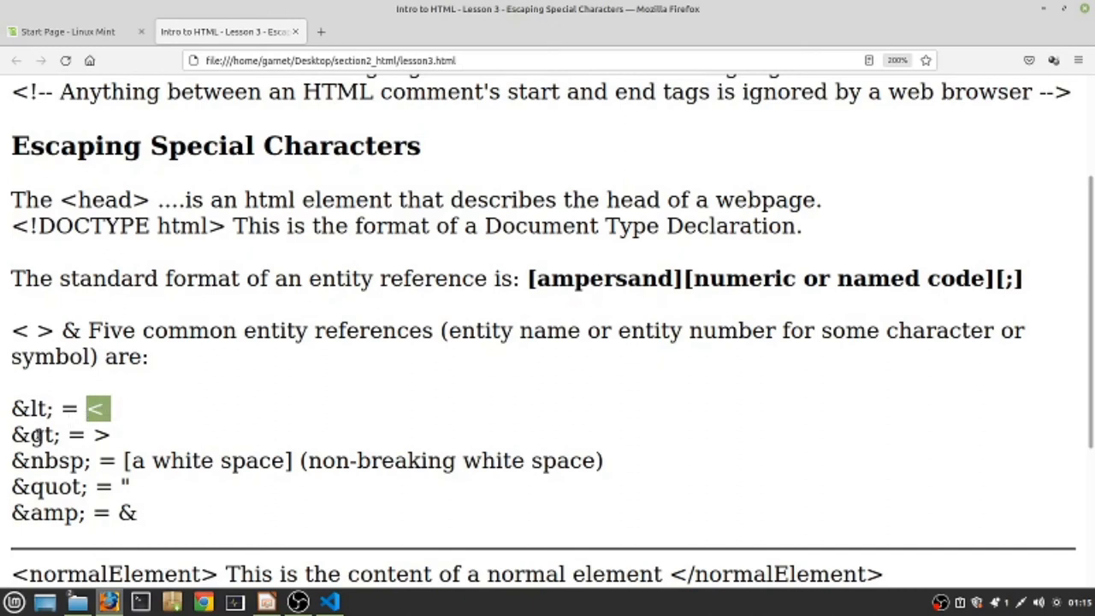
mouse_move(121, 435)
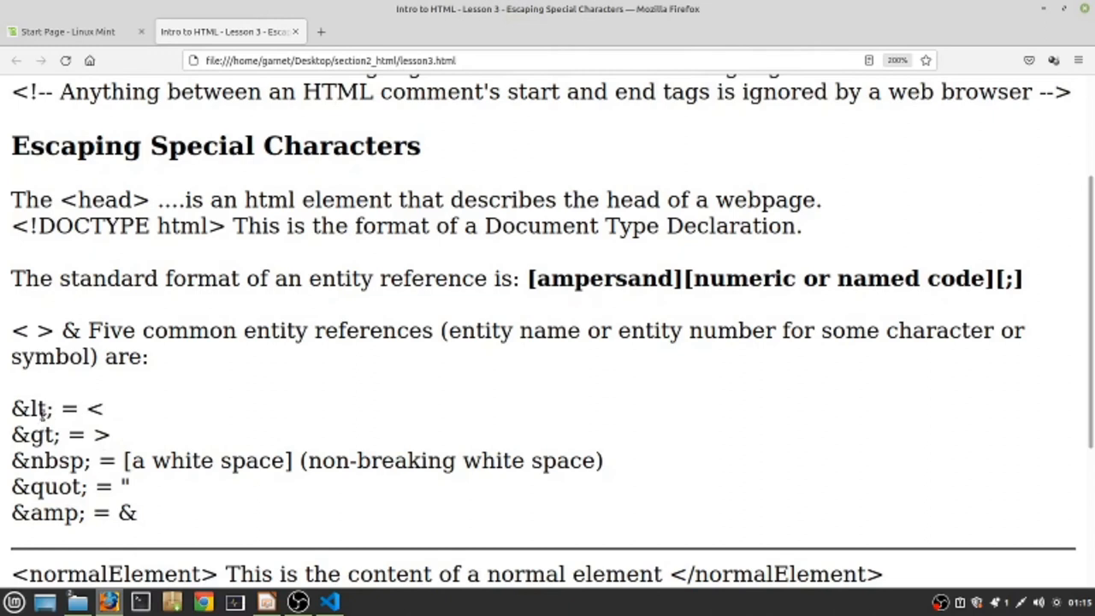
mouse_move(48, 426)
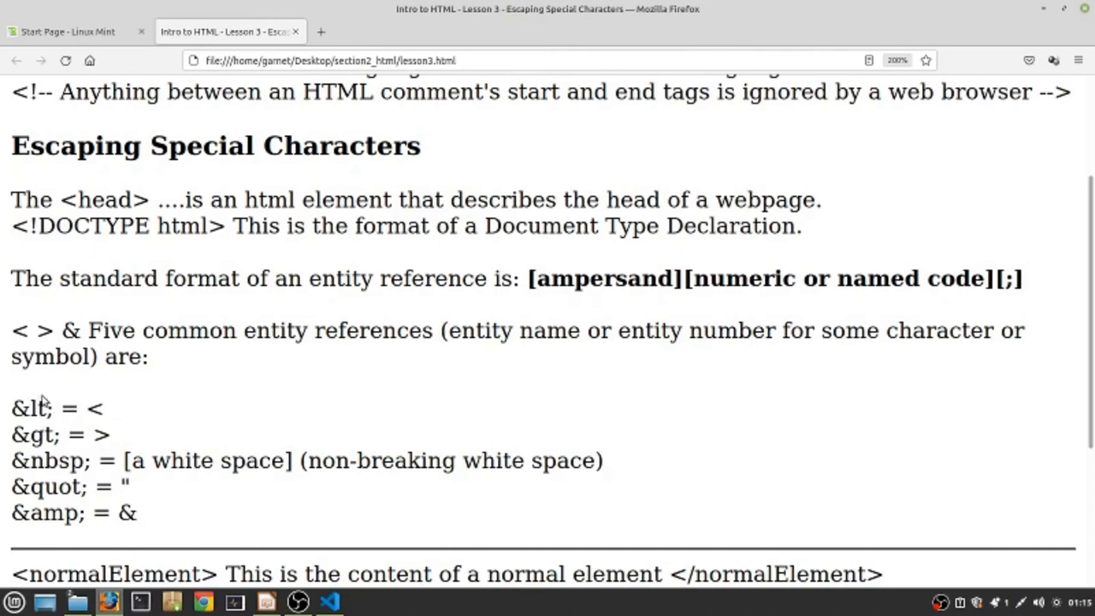
double_click(35, 407)
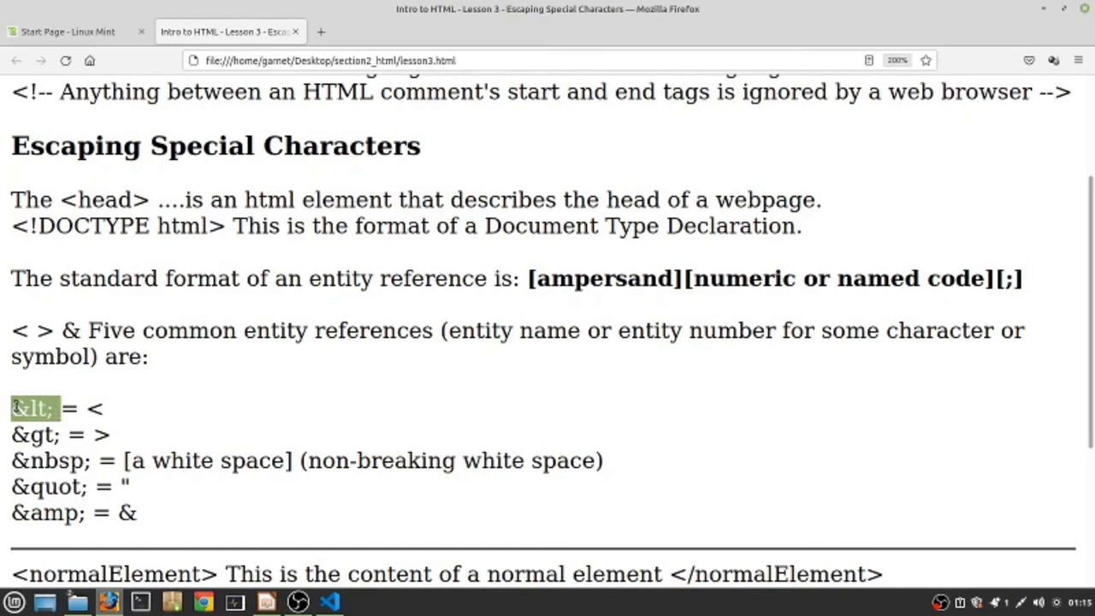
left_click(328, 599)
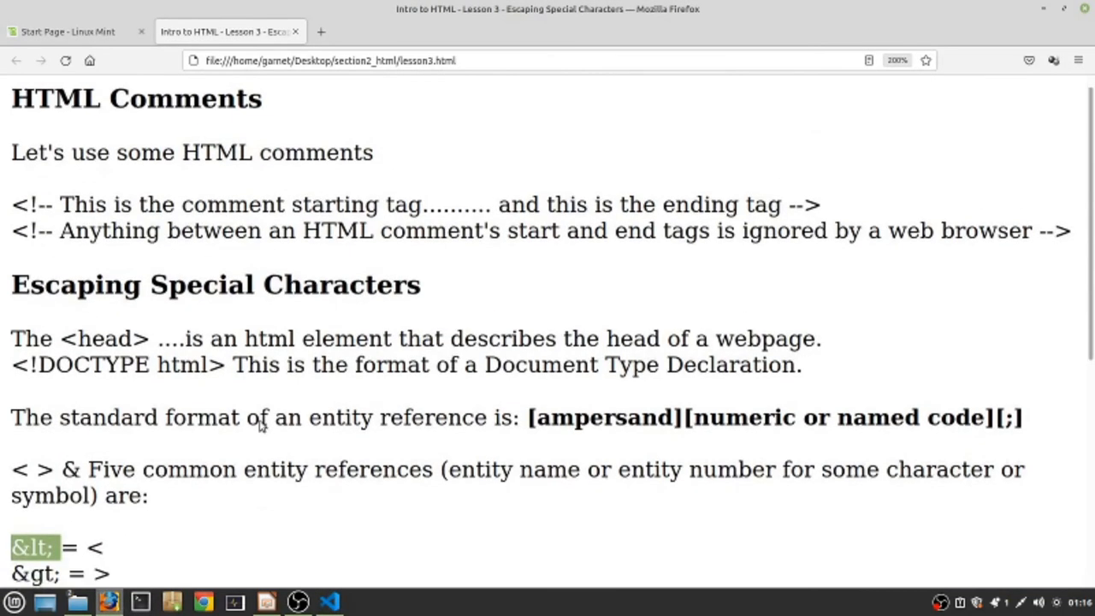
- Select the semicolon of the entity format and the &amp; entity text on the Lesson 3 page
scroll("down", 3)
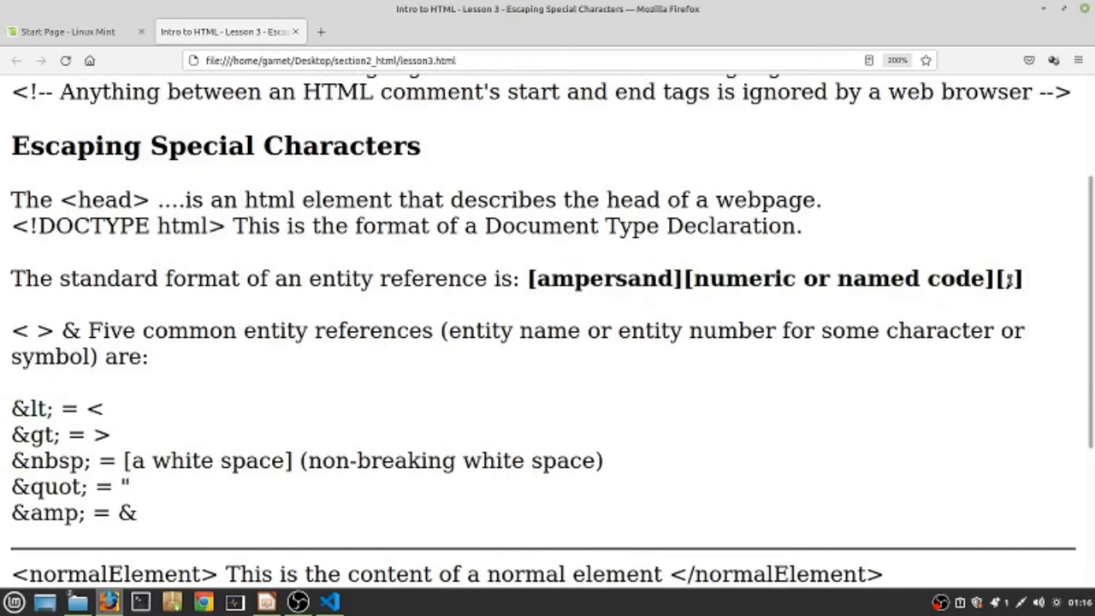
double_click(1013, 277)
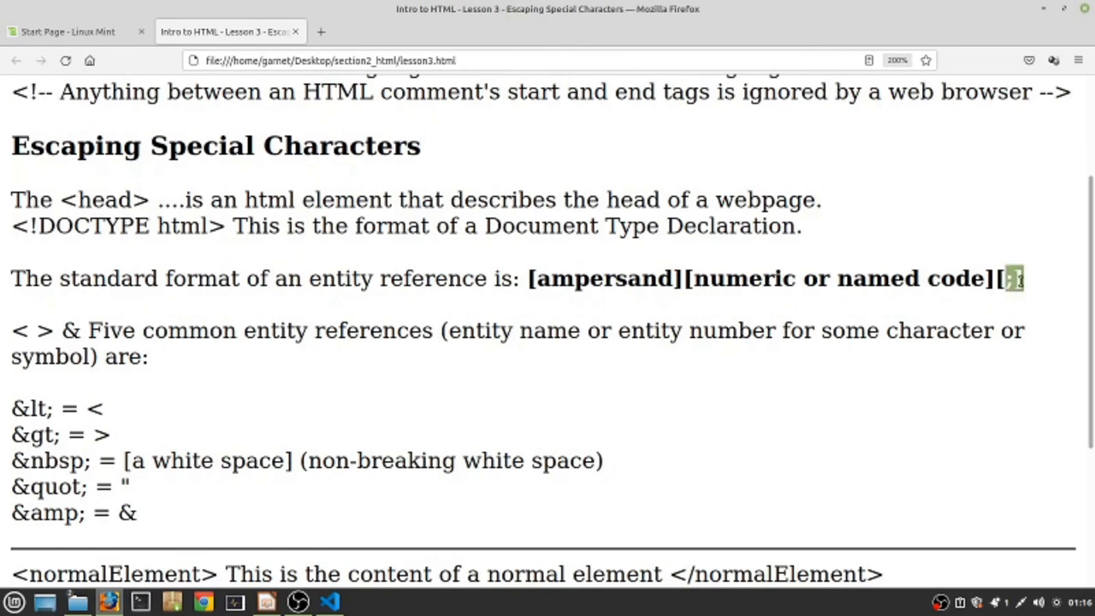
scroll("down", 3)
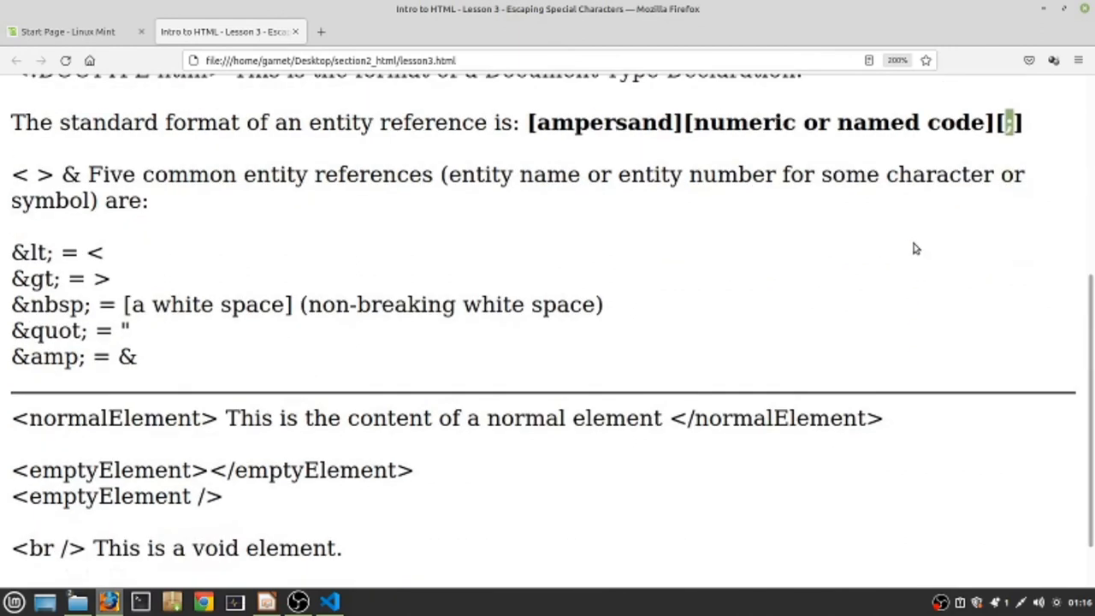
scroll("down", 3)
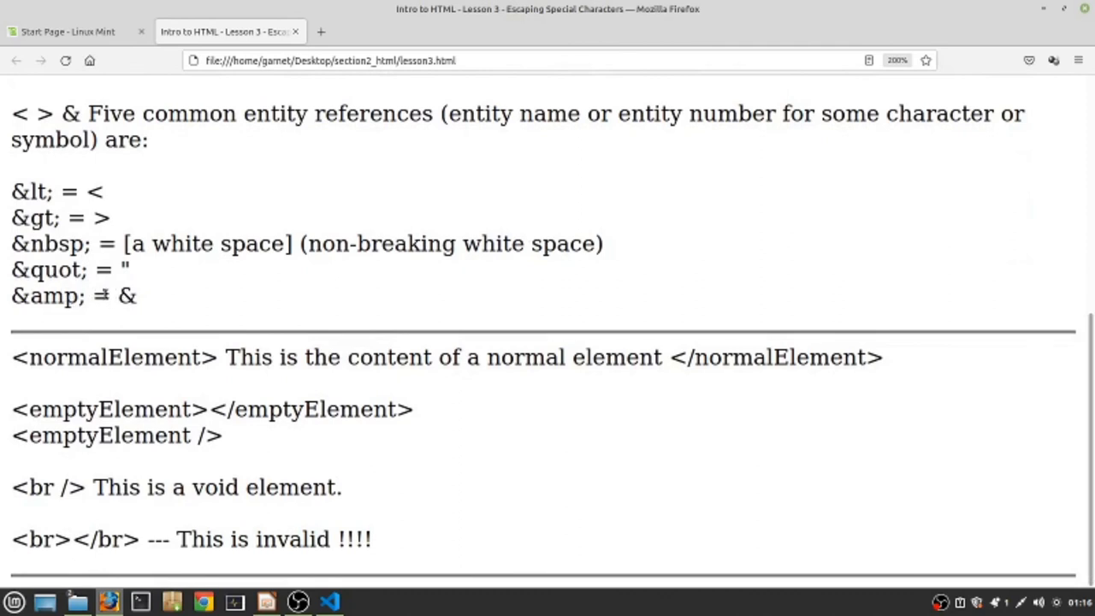
double_click(126, 294)
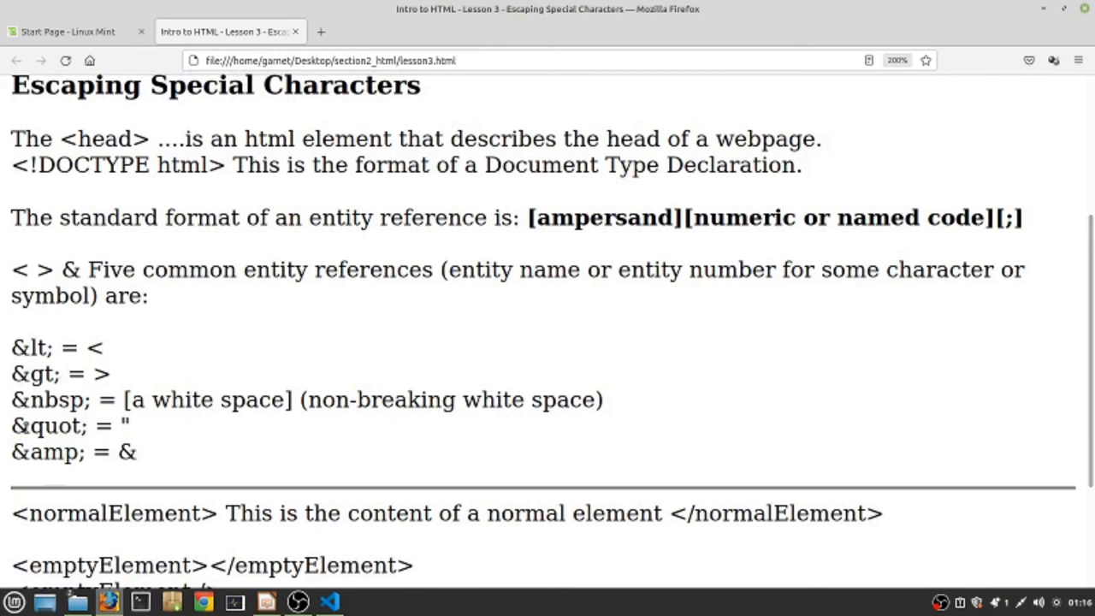
mouse_move(82, 451)
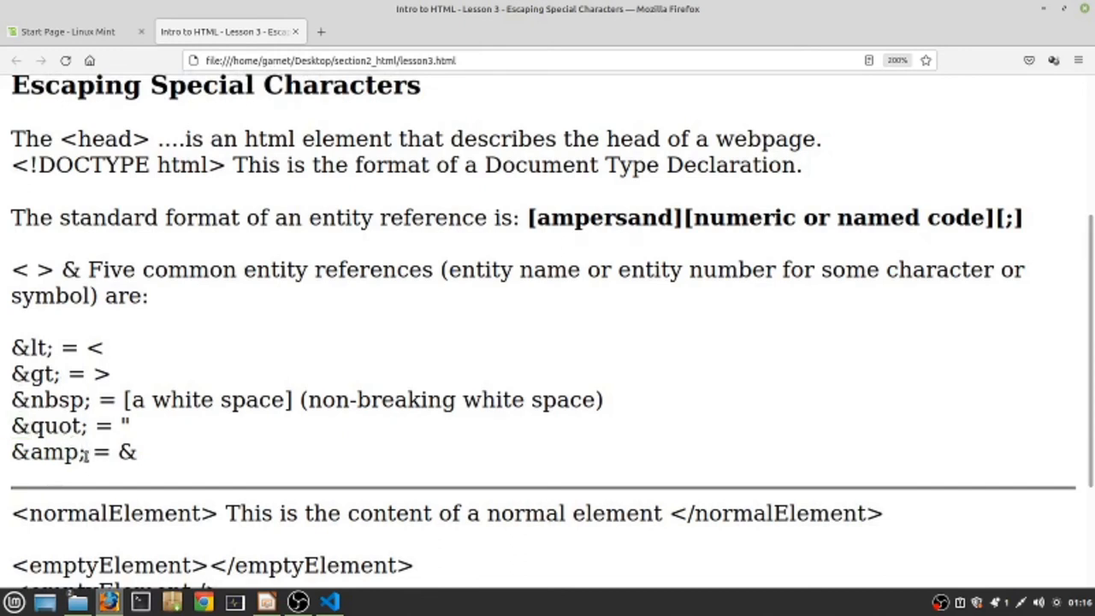
double_click(48, 452)
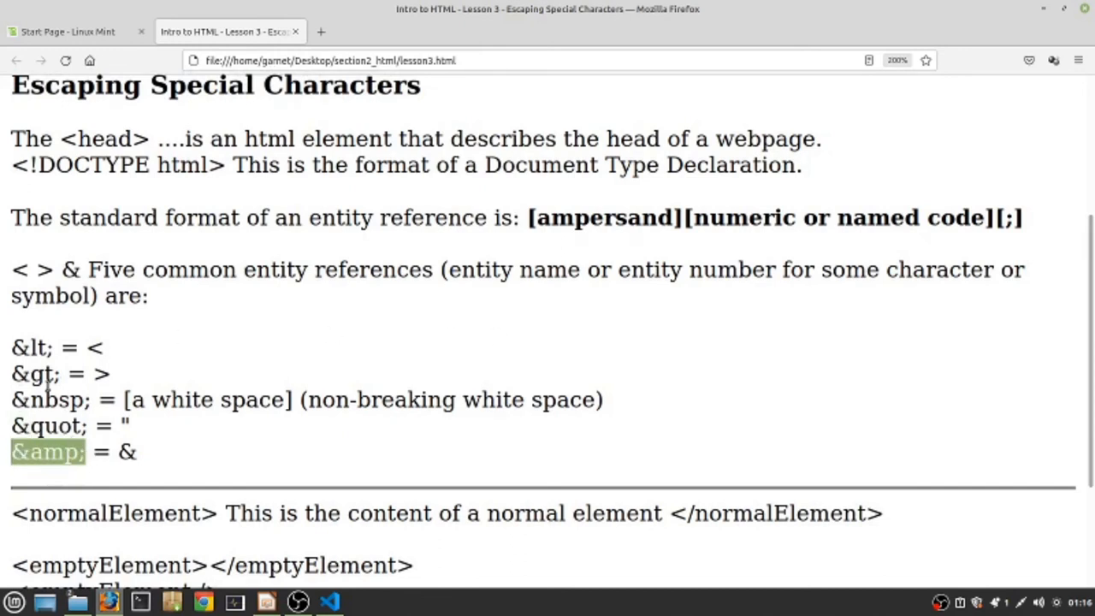
mouse_move(894, 238)
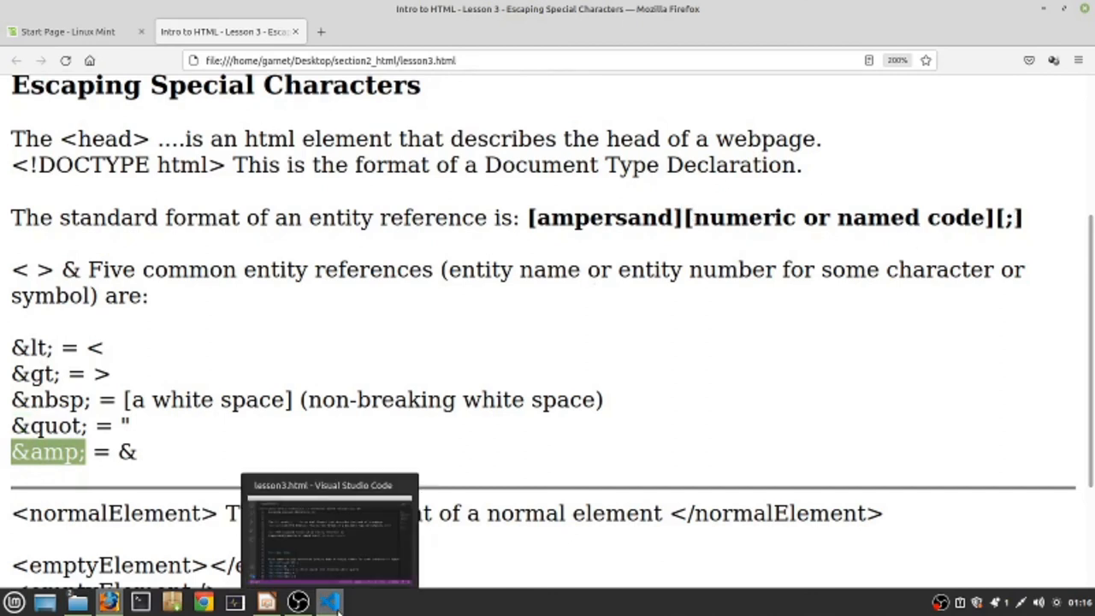
- Switch to the lesson3.html source showing the &amp;-escaped entity list
left_click(332, 599)
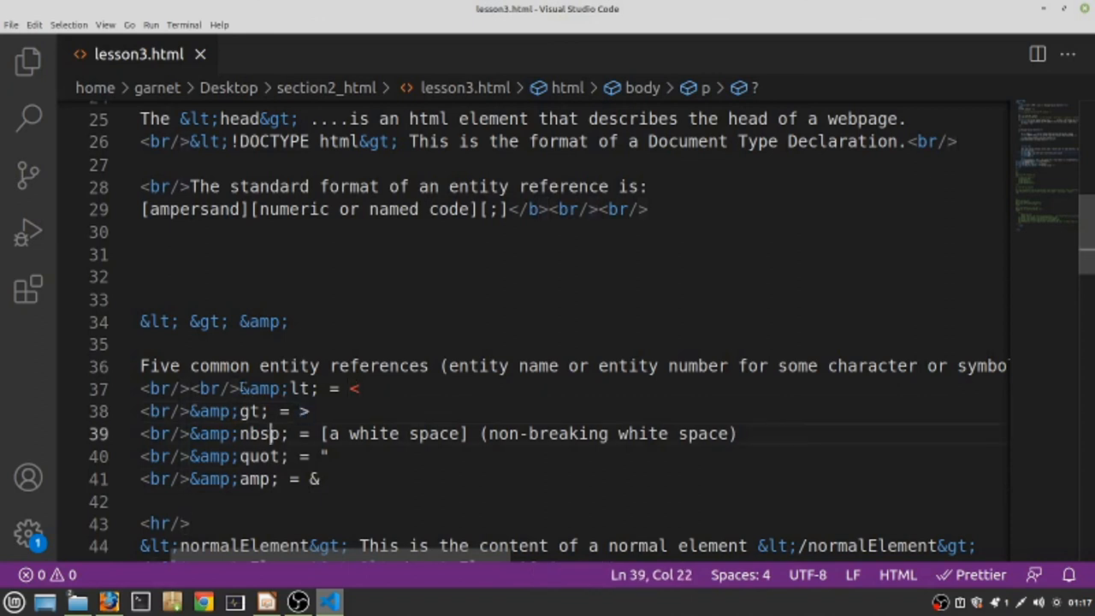
double_click(261, 389)
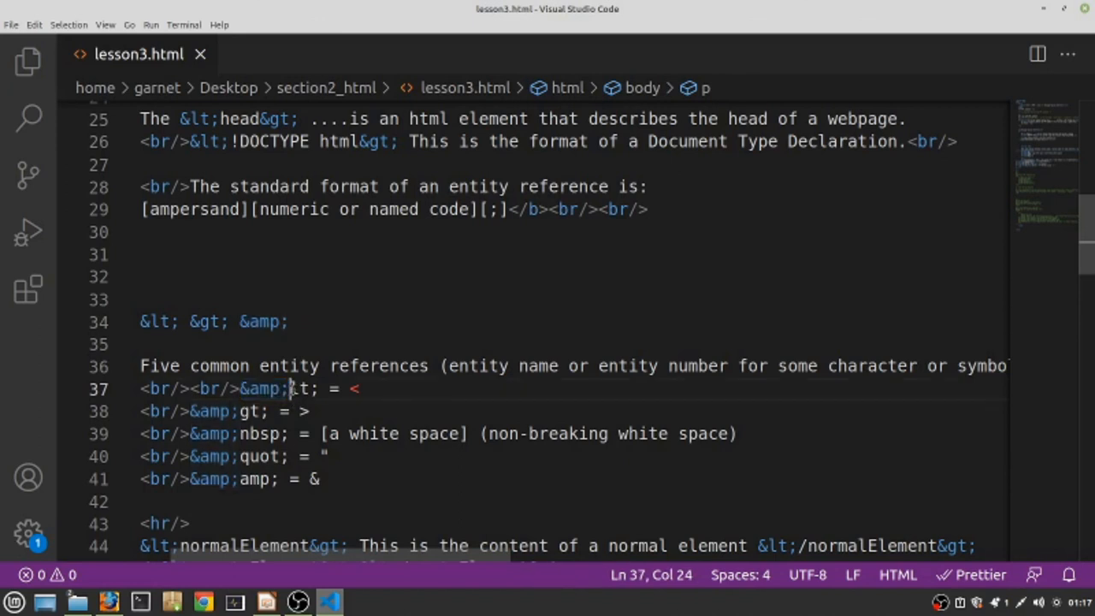
double_click(301, 389)
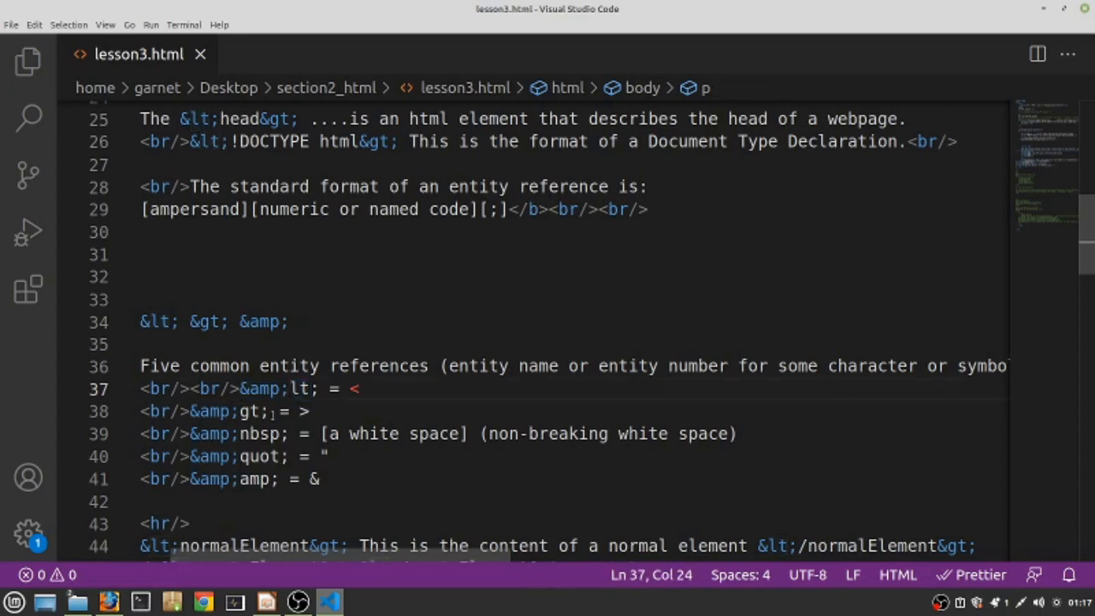
double_click(301, 388)
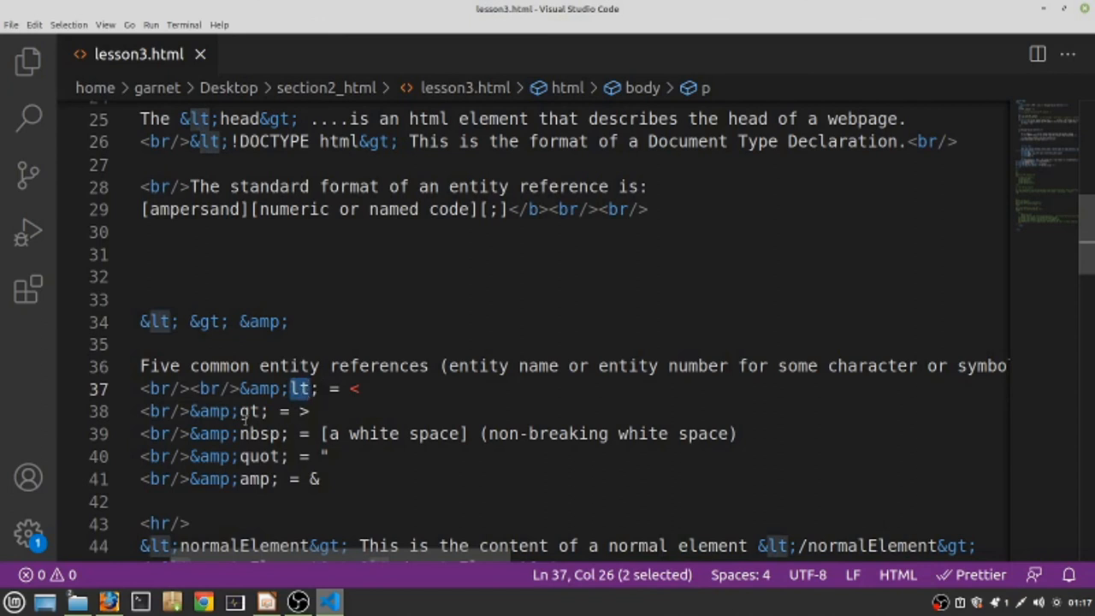
left_click(247, 434)
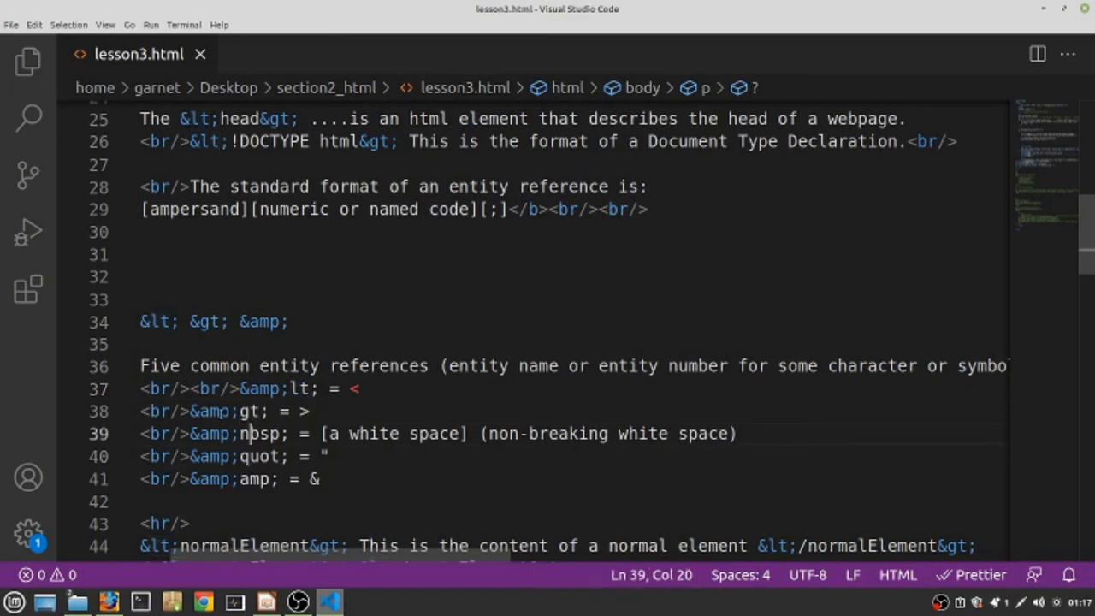